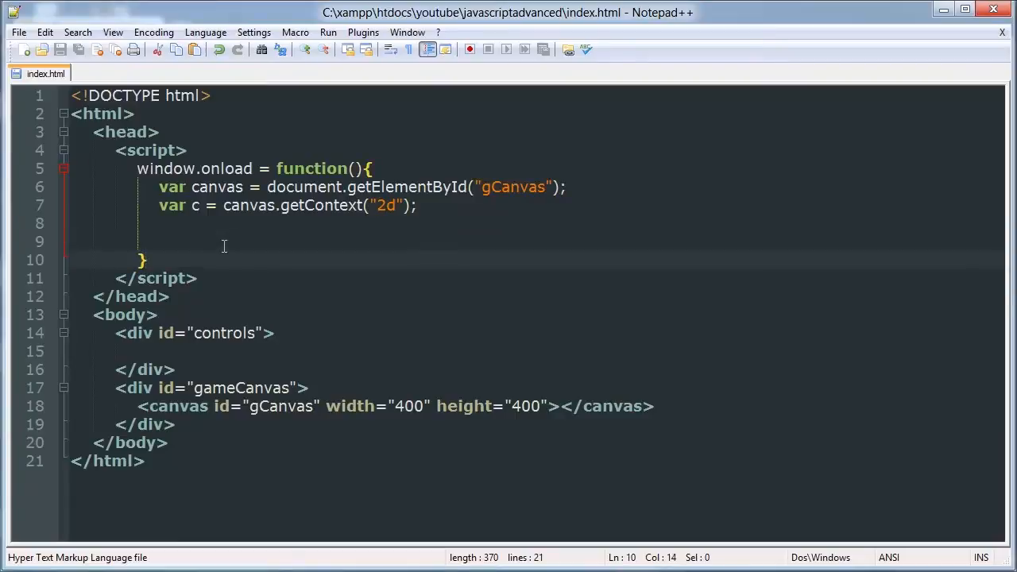
# - Call init() inside window.onload and declare an empty function init(){ } below it
pyautogui.write('in')
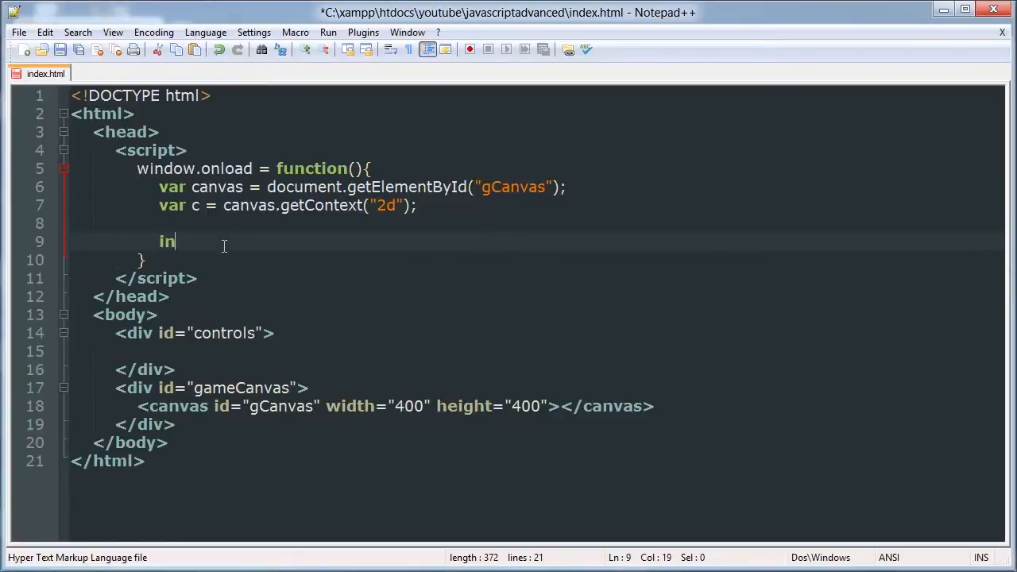
pyautogui.write('it();')
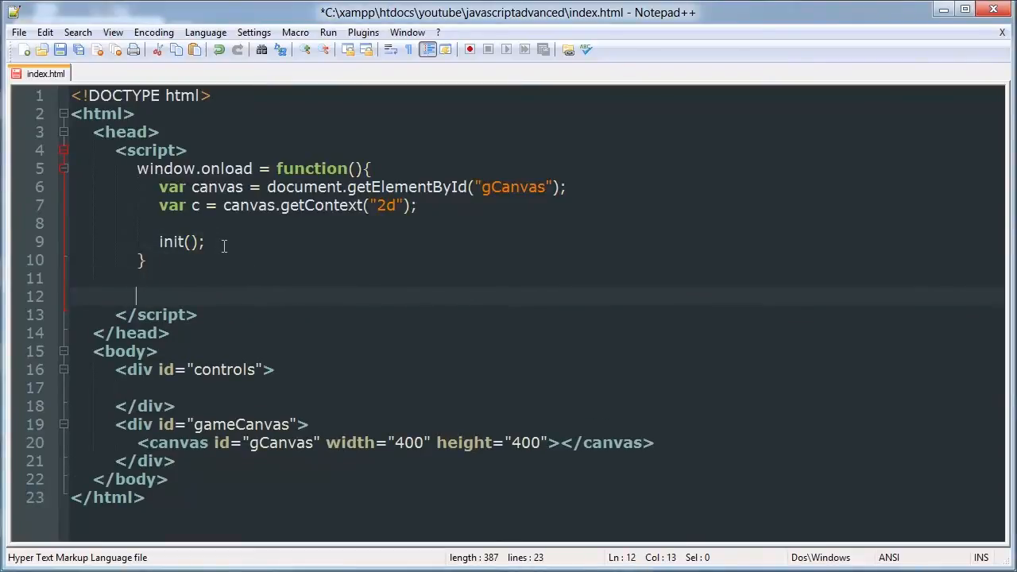
pyautogui.write('in')
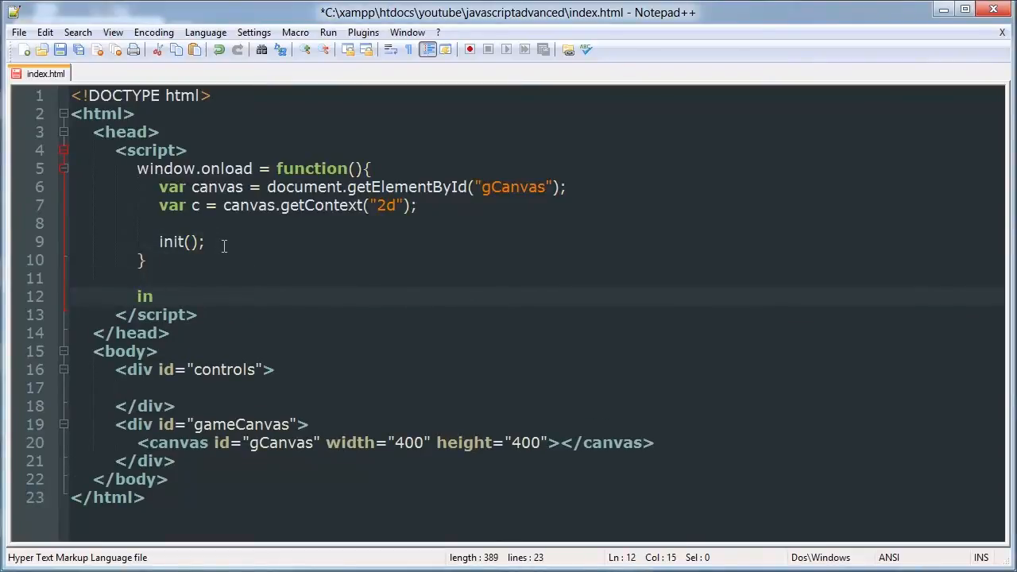
pyautogui.write('unct')
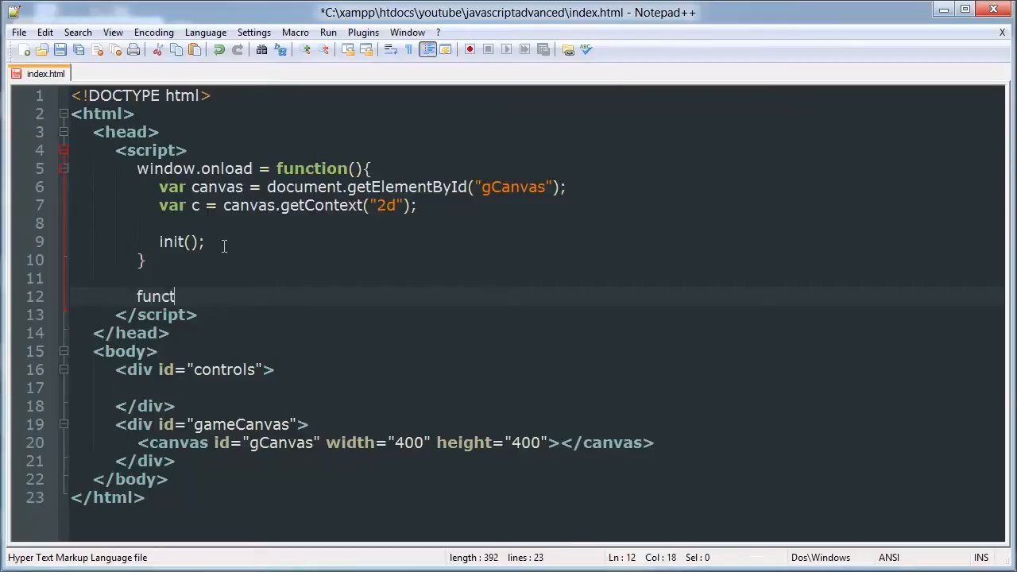
pyautogui.write('ion init')
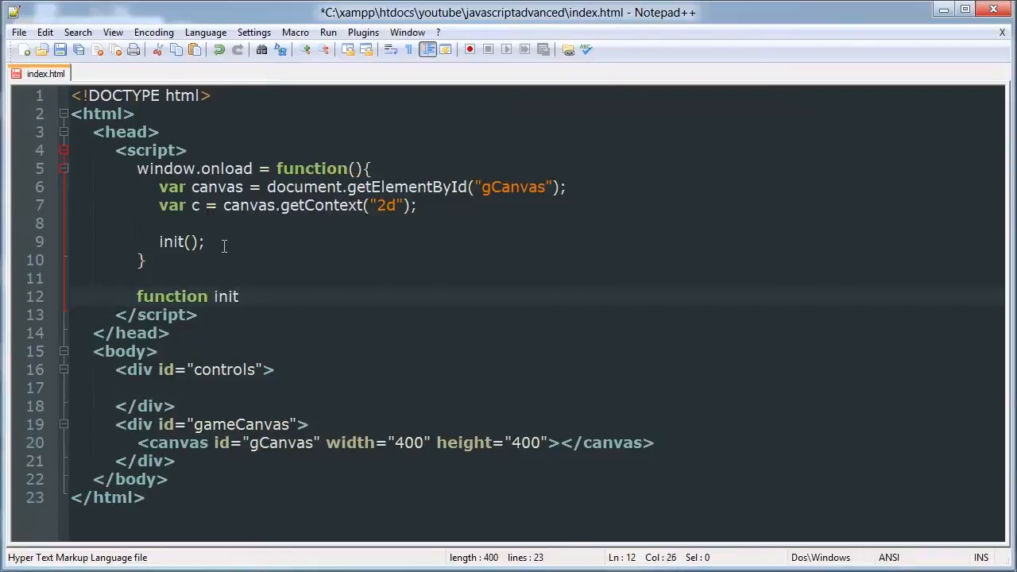
pyautogui.write('(){')
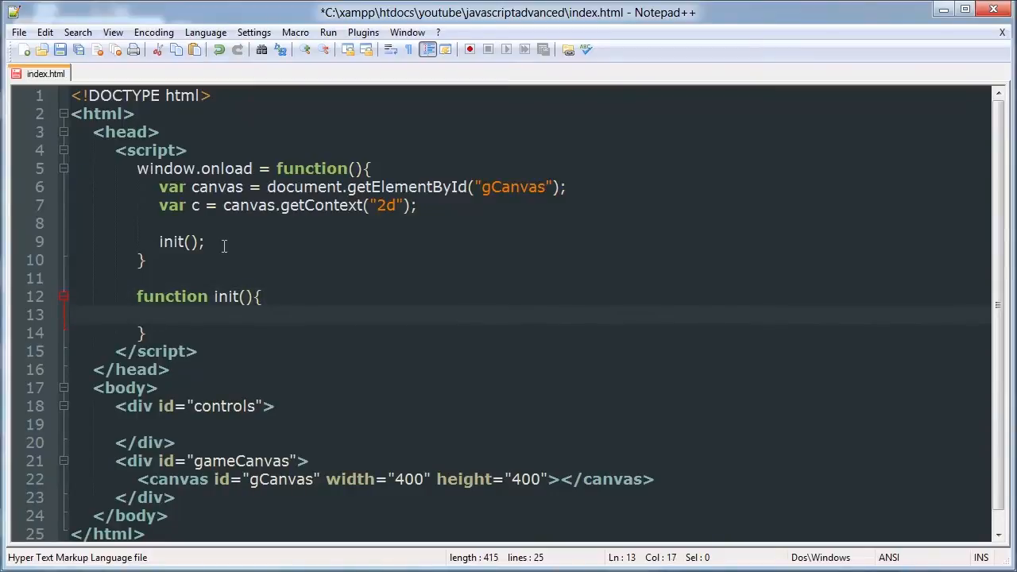
pyautogui.moveTo(375, 302)
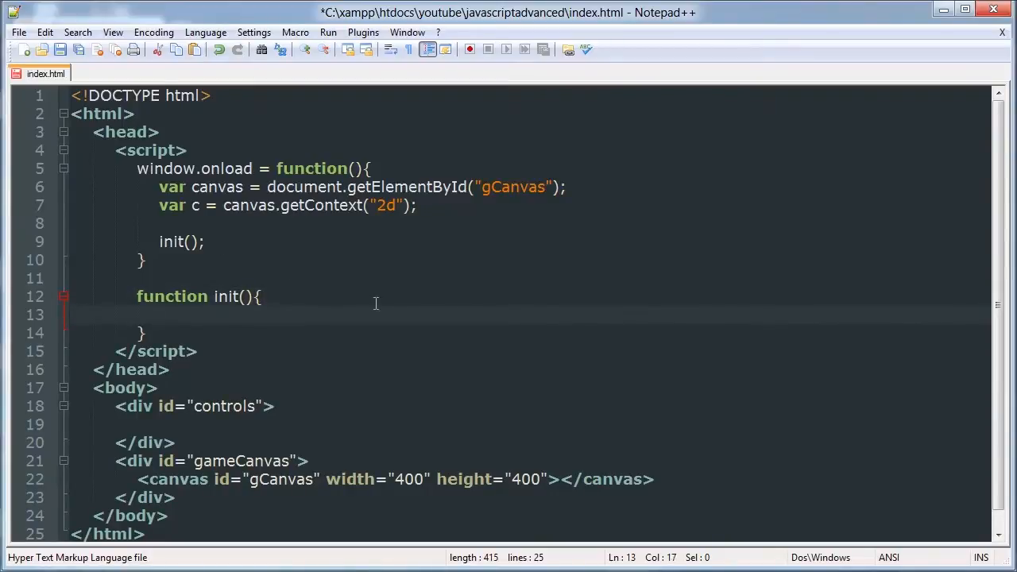
pyautogui.moveTo(286, 321)
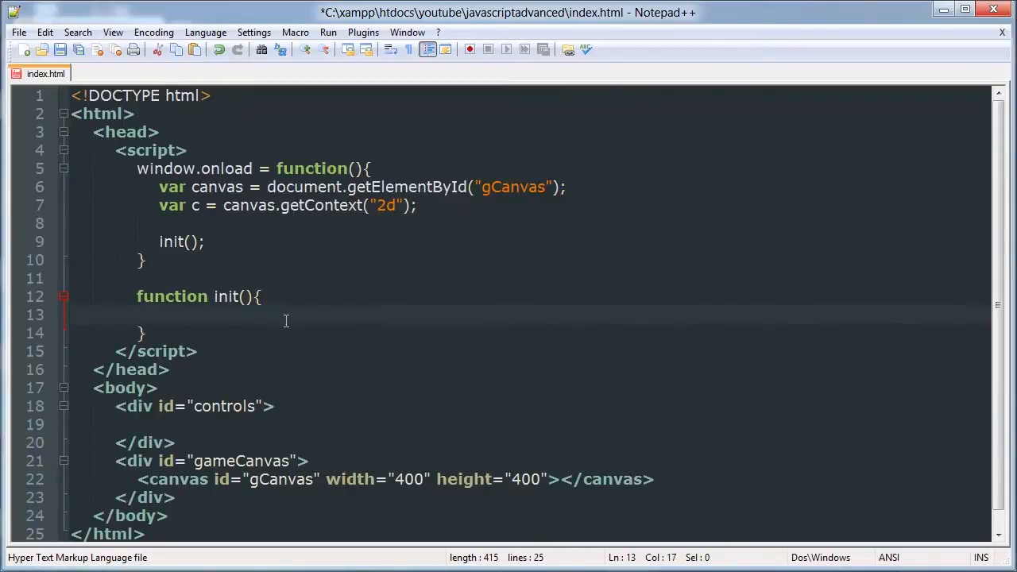
pyautogui.moveTo(301, 321)
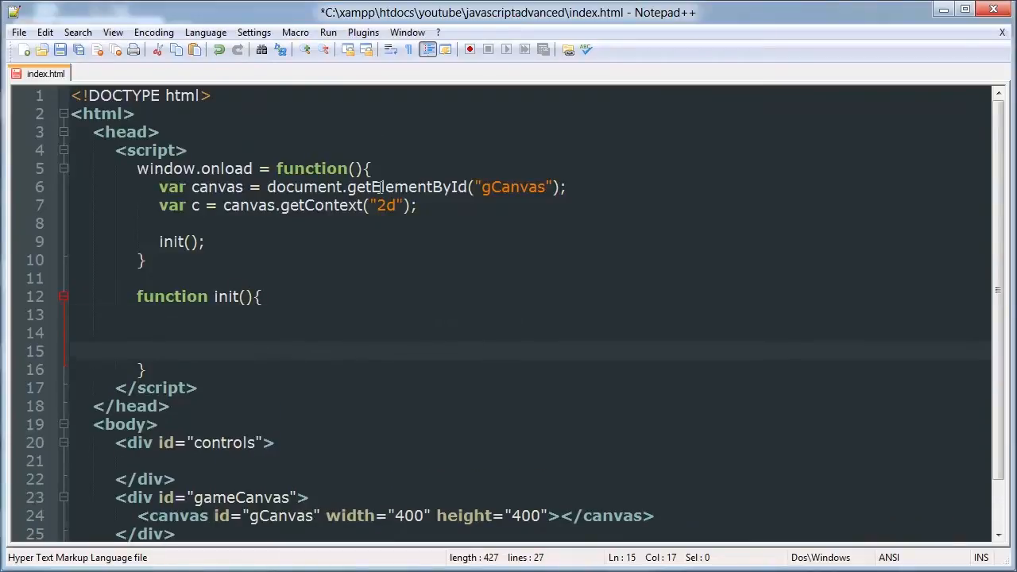
pyautogui.click(187, 149)
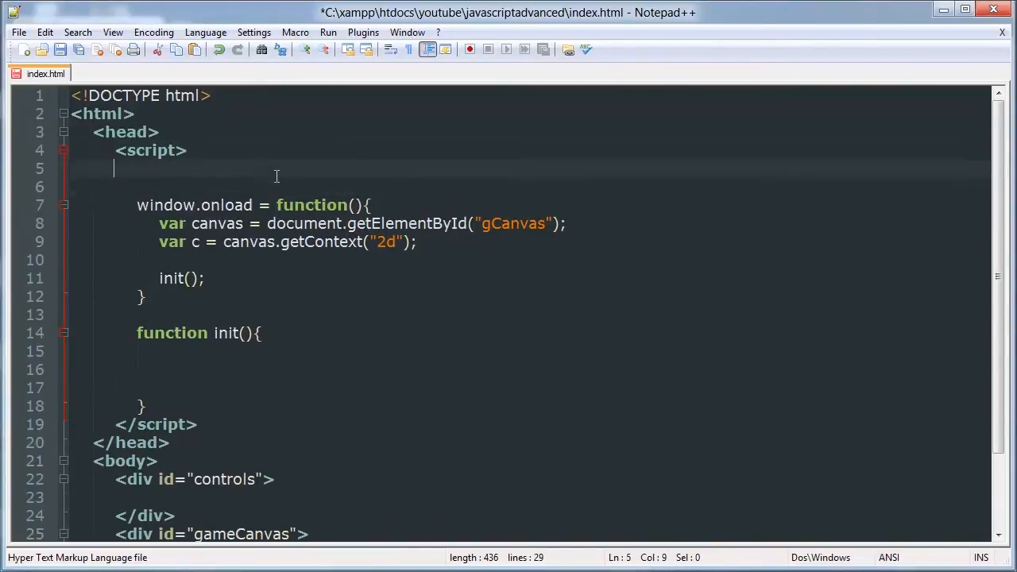
# - Declare settings object var s = {} with rows: 10 and cols: 10
pyautogui.press('Tab')
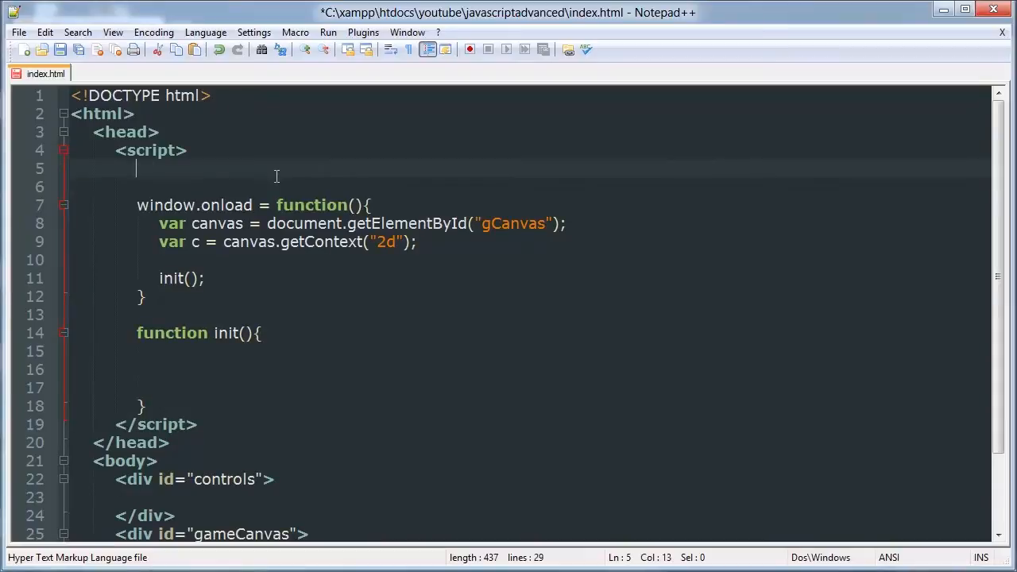
pyautogui.write('var')
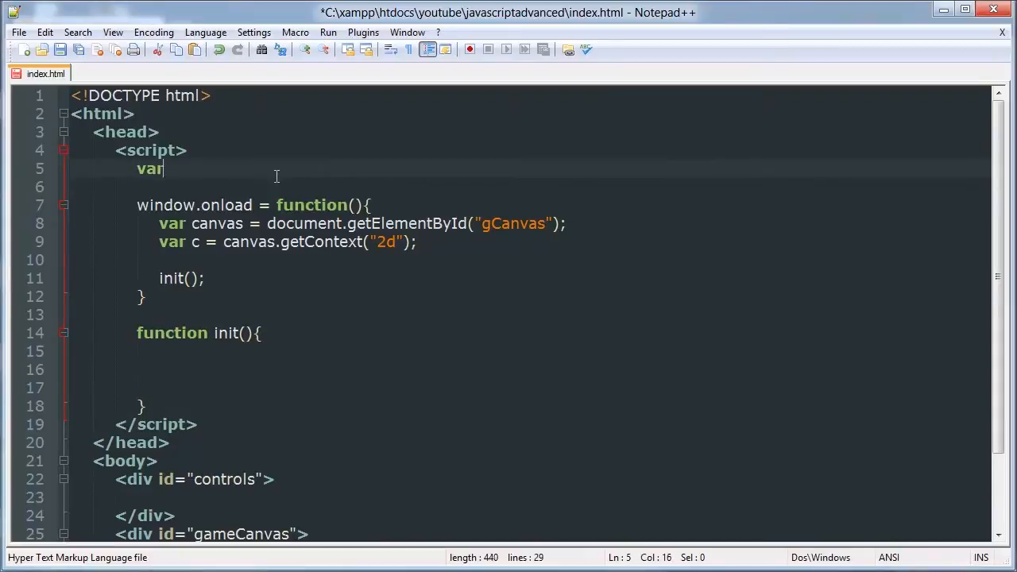
pyautogui.write('s')
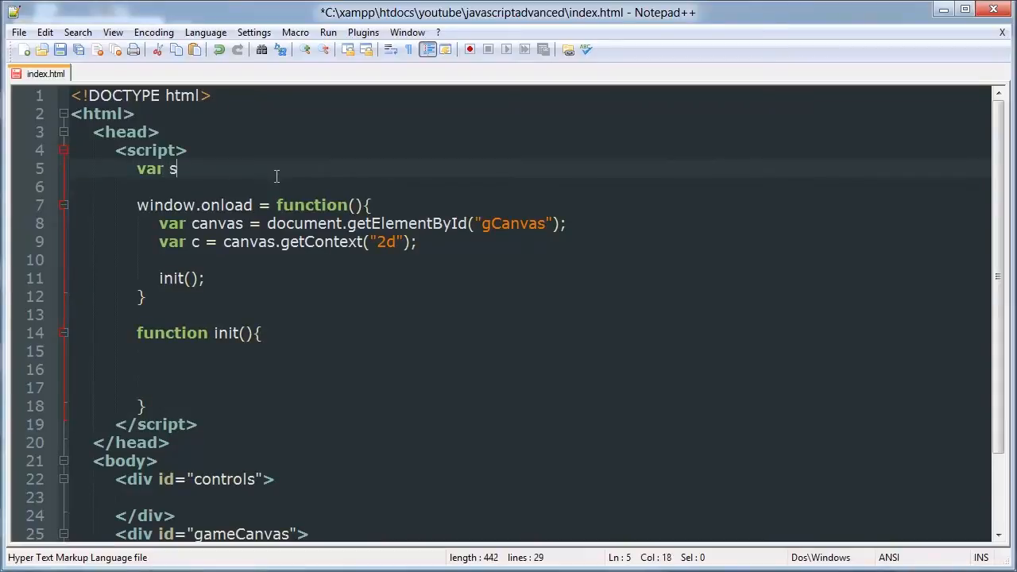
pyautogui.write('= {}')
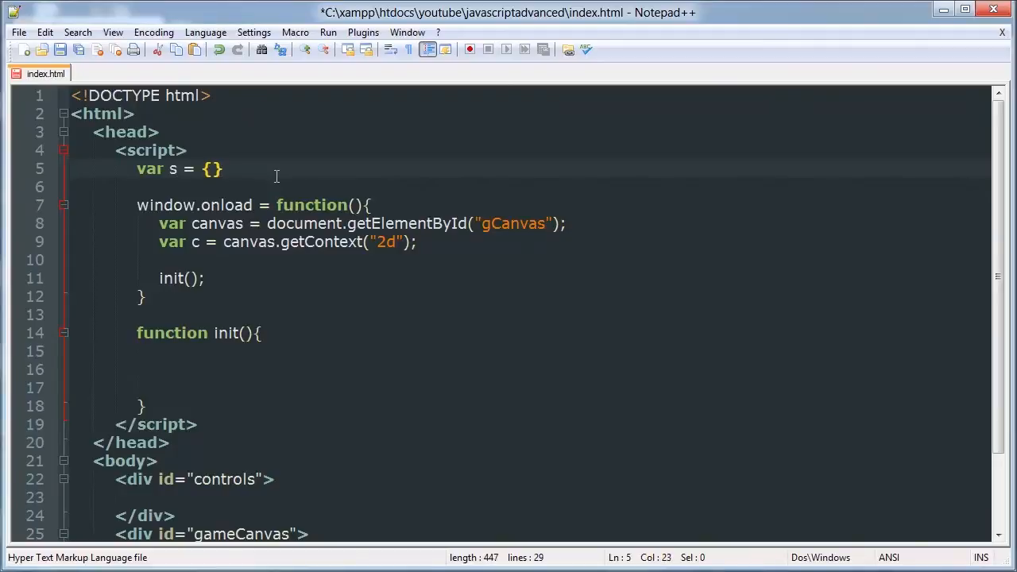
pyautogui.press('Enter')
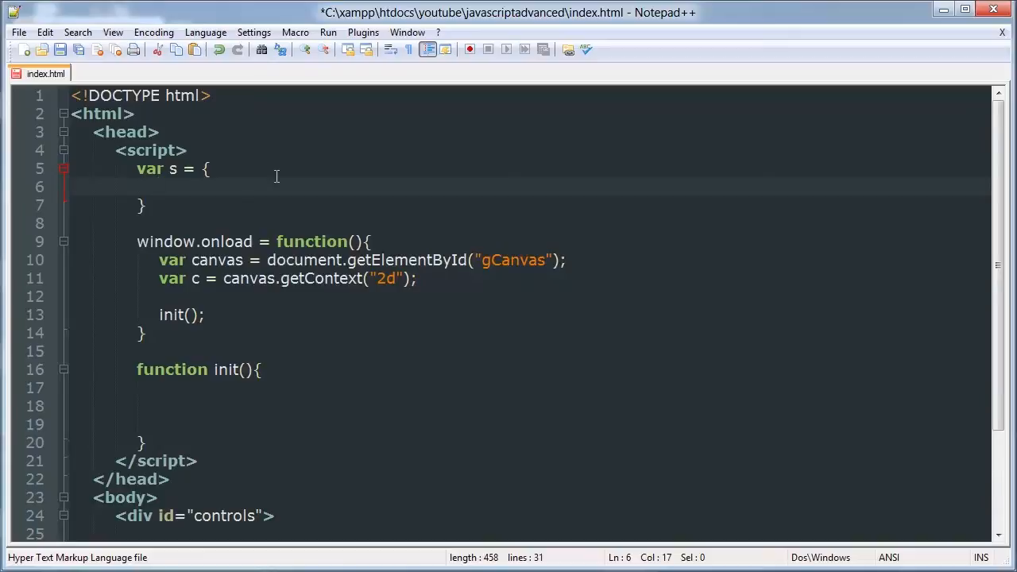
pyautogui.write('rows')
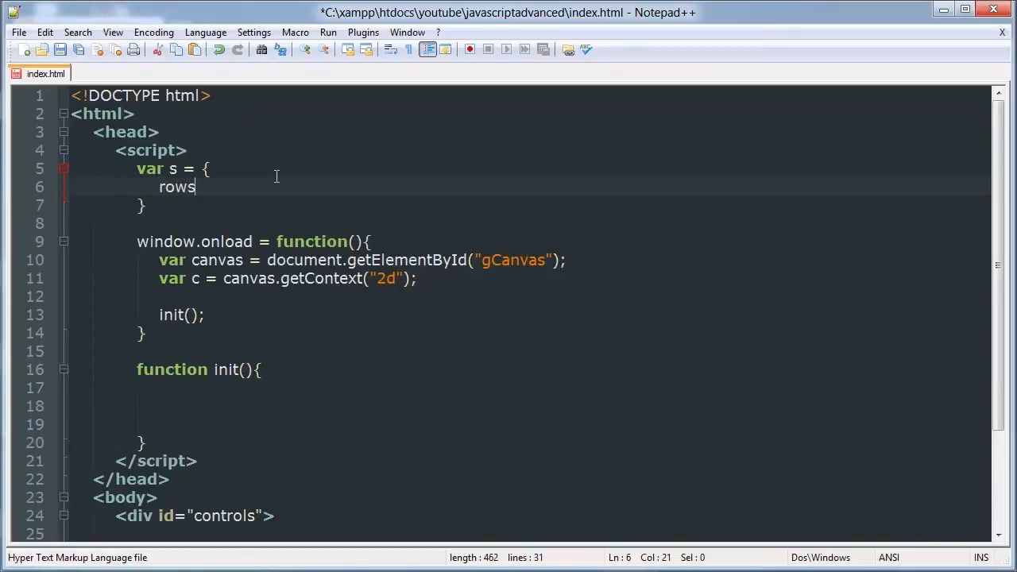
pyautogui.write(':')
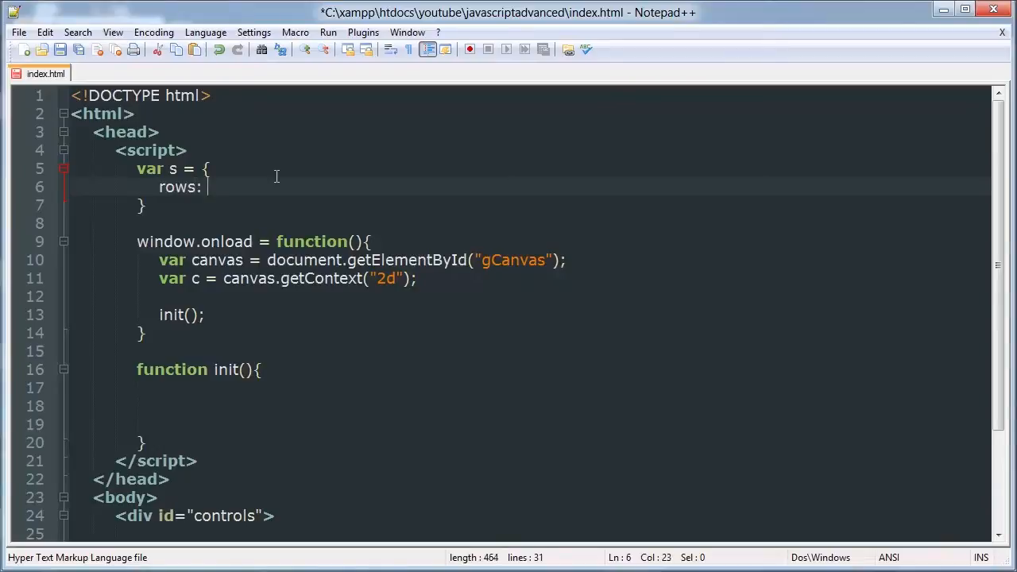
pyautogui.write('10;')
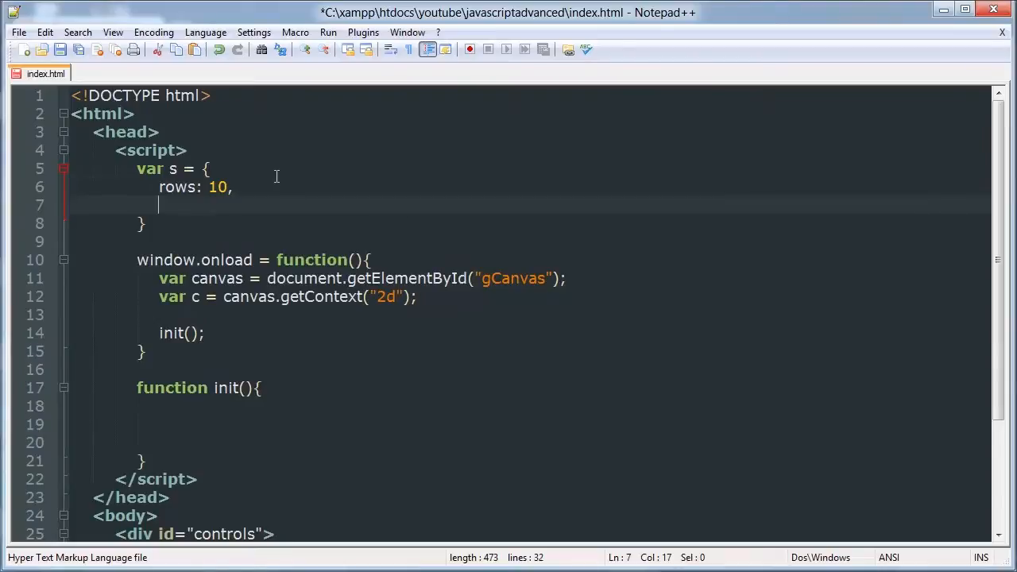
pyautogui.write('cols: 1')
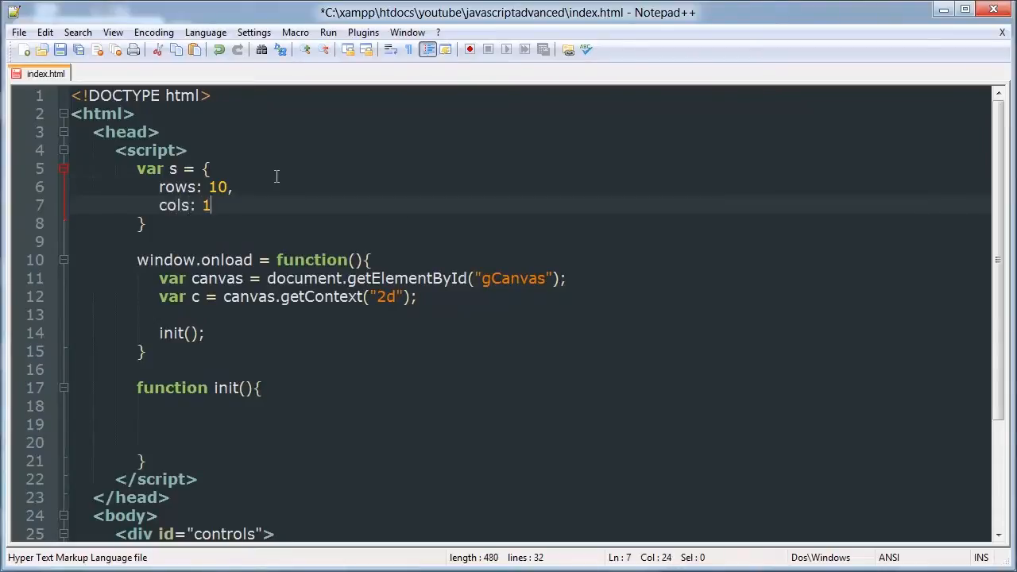
pyautogui.write('0,')
pyautogui.write('width:')
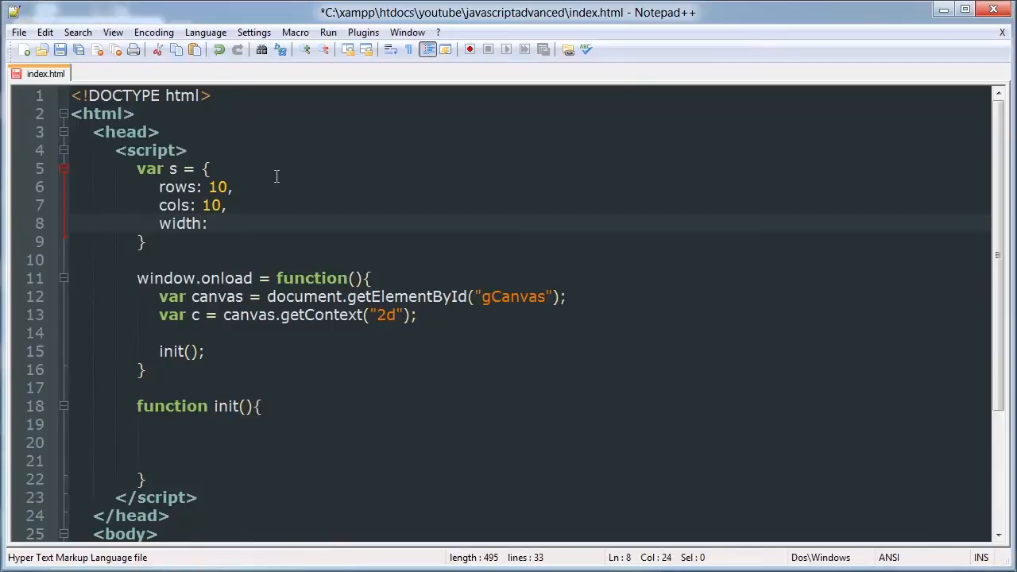
# - Complete the settings object with width: 30, height: 30 and fps: 30
pyautogui.write('30,')
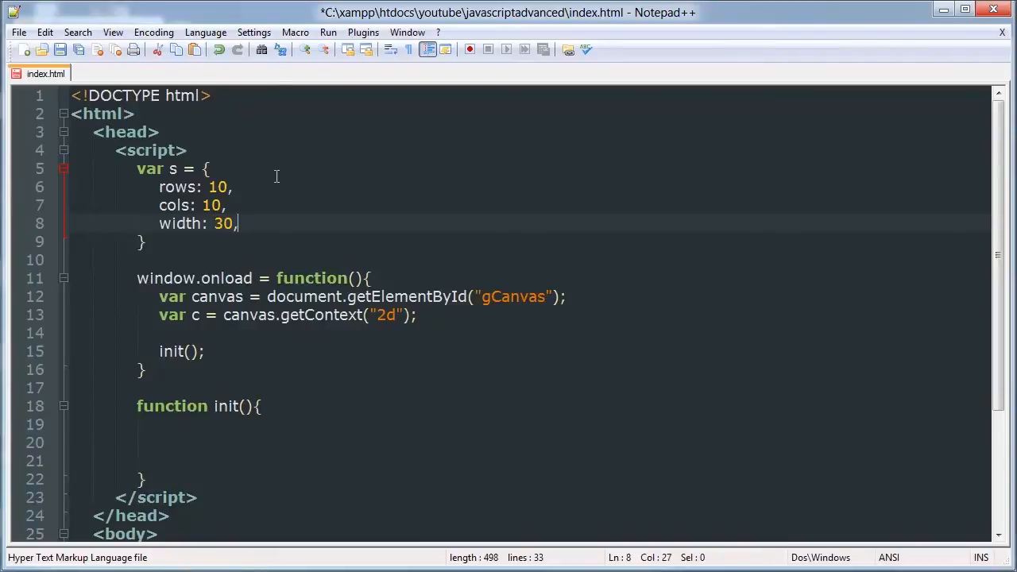
pyautogui.write('heigh')
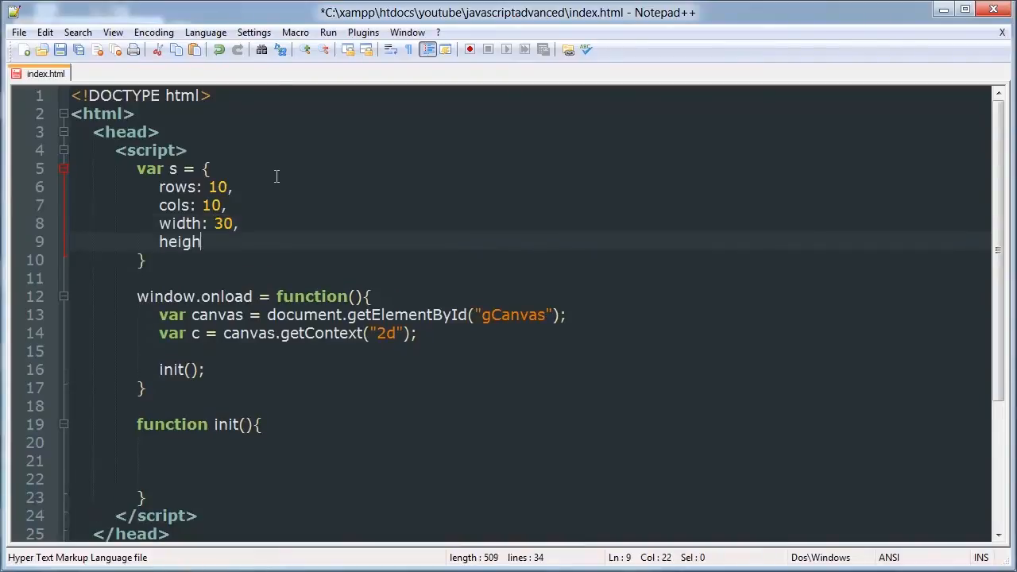
pyautogui.write('t: 30')
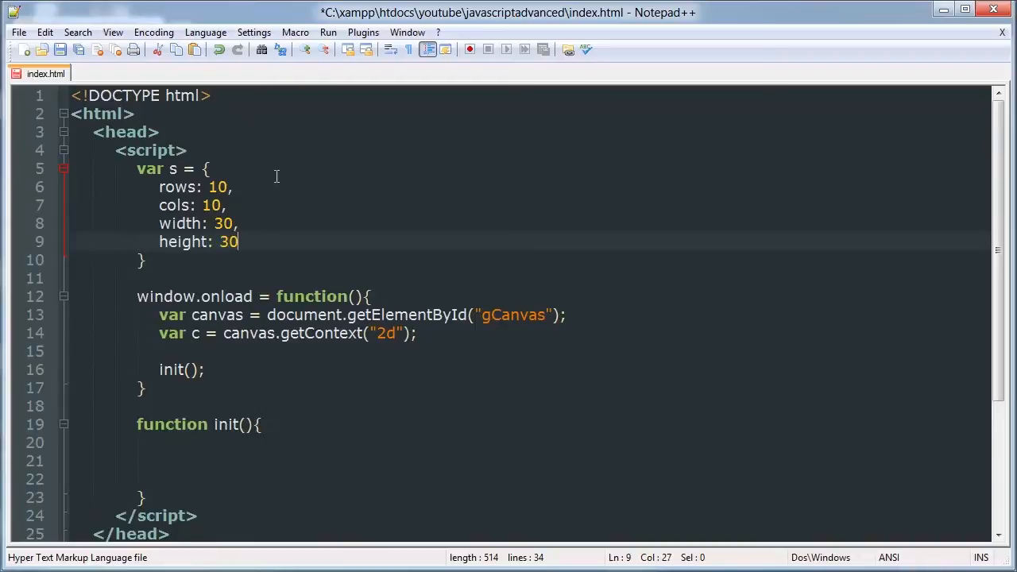
pyautogui.write(',')
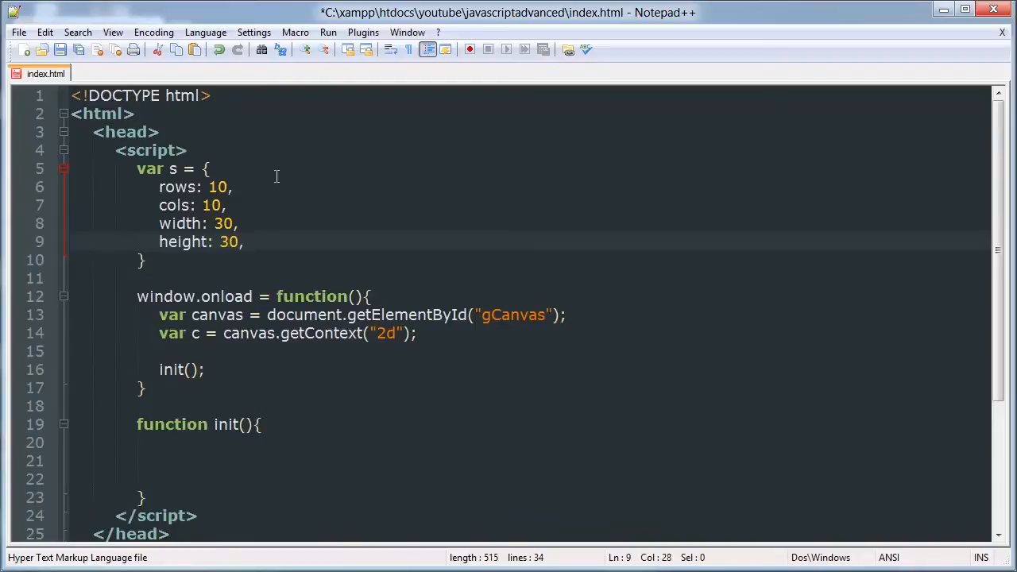
pyautogui.press('BackSpace')
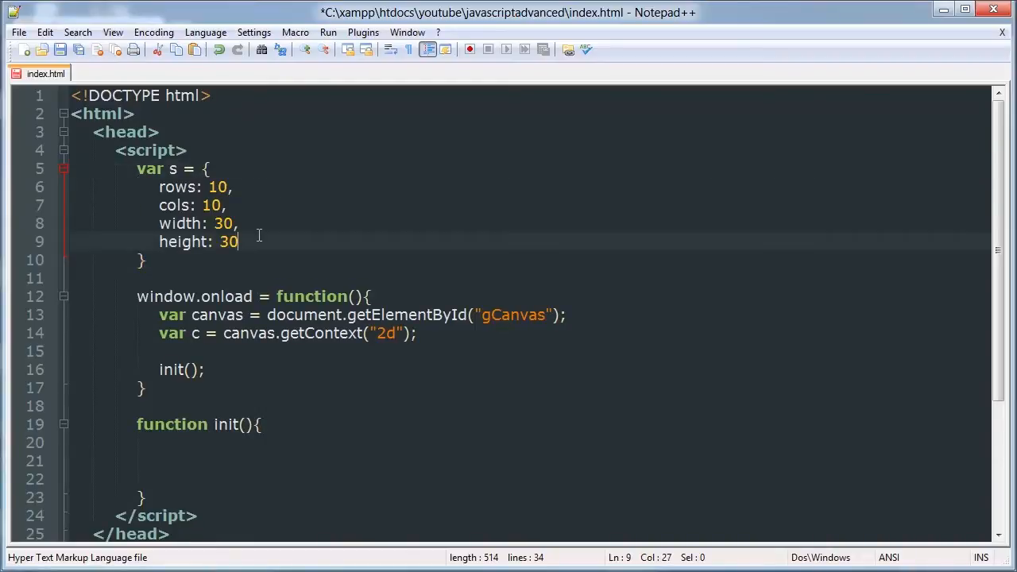
pyautogui.write(';')
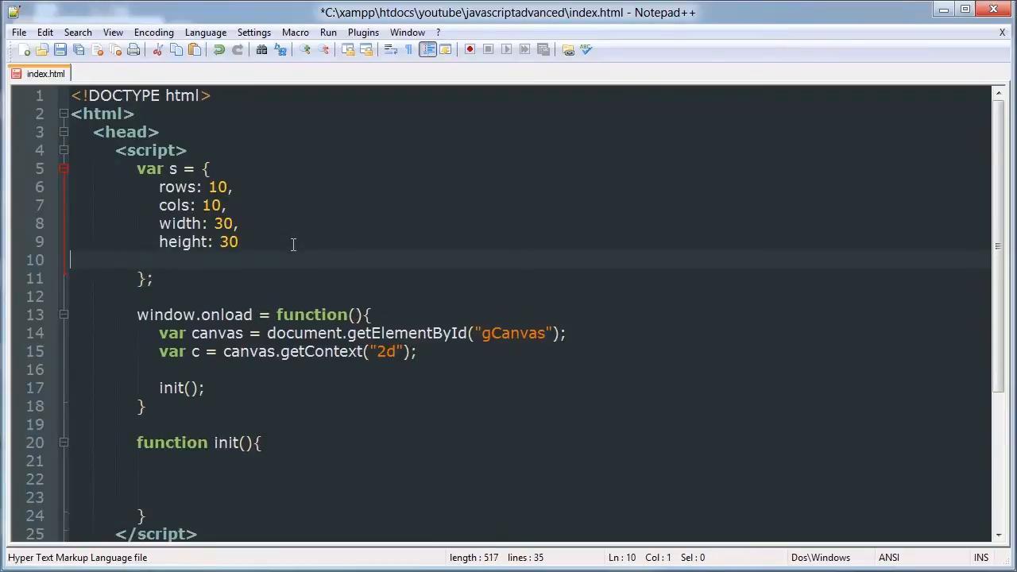
pyautogui.write('fps')
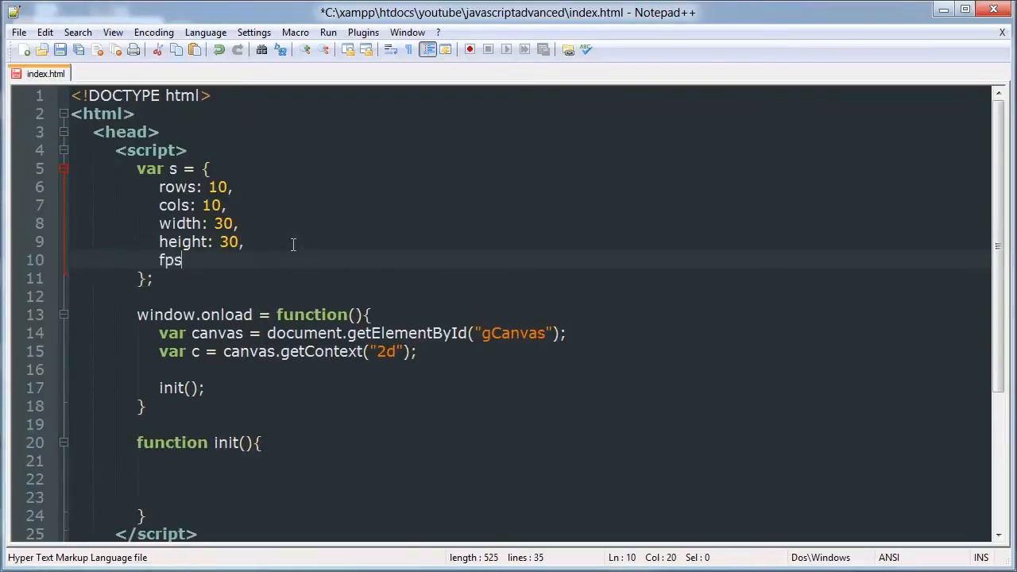
pyautogui.write(':')
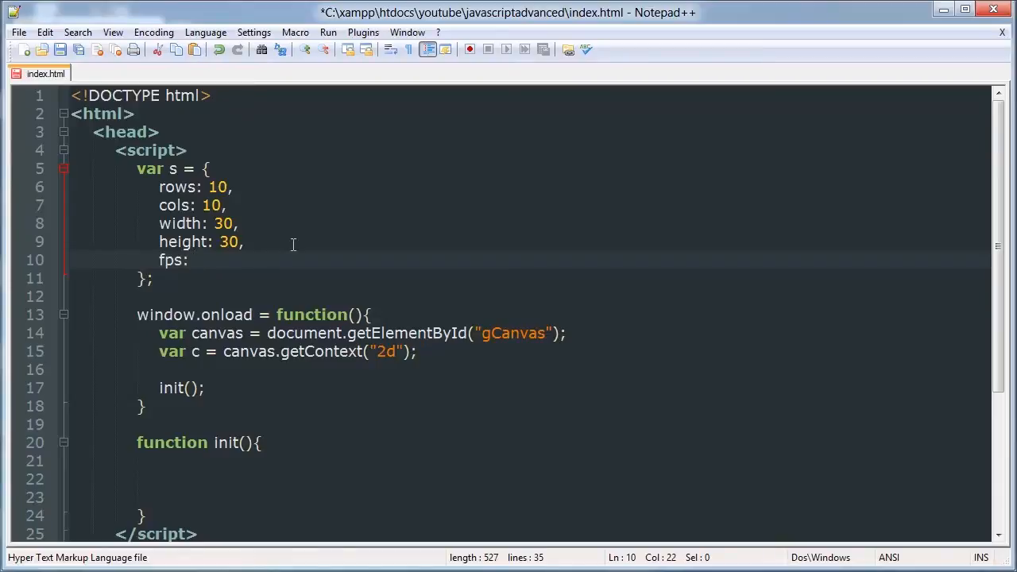
pyautogui.write('30')
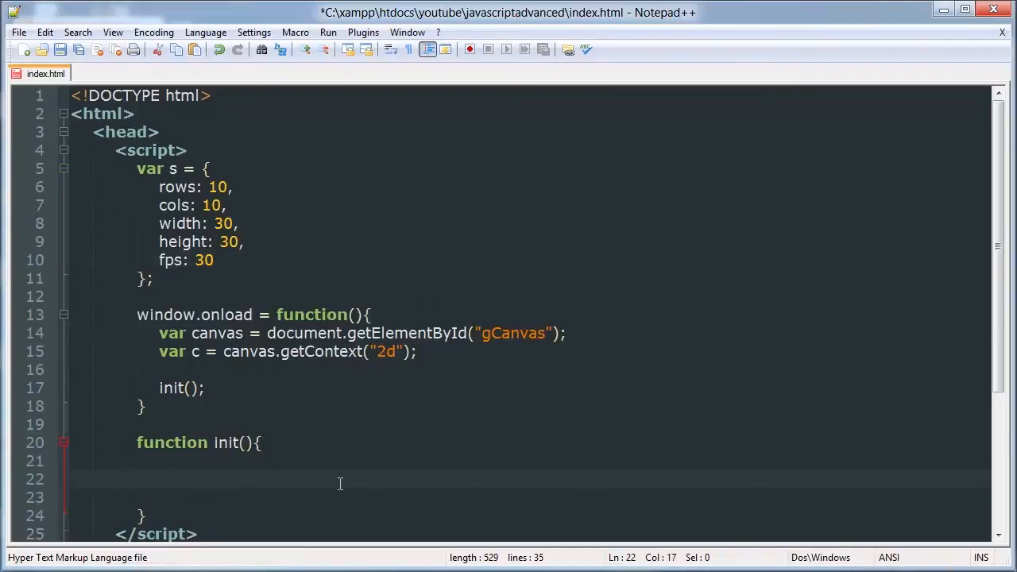
# - Inside init, create var box = new Image(); renaming the variable from img to box
pyautogui.write('var')
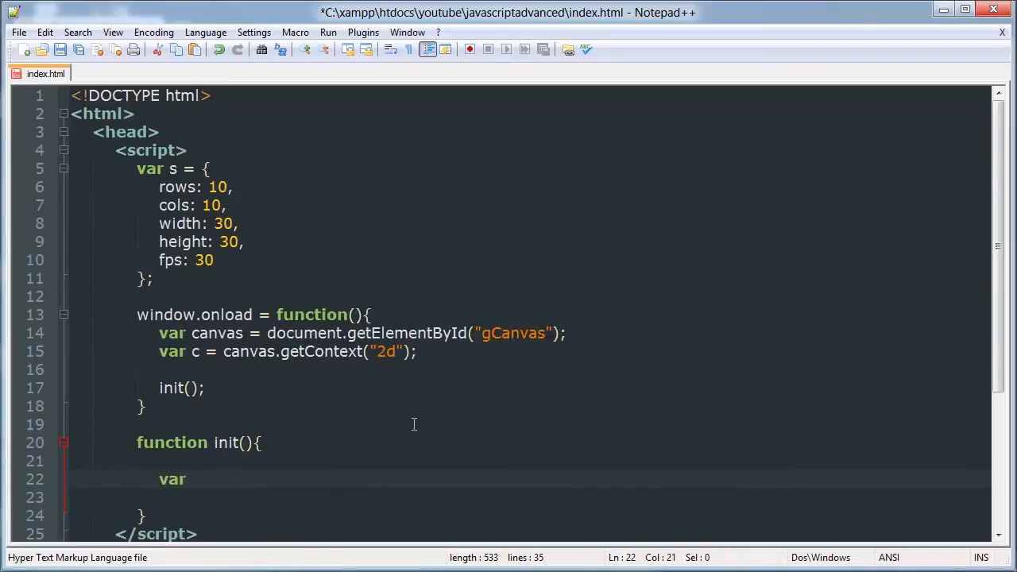
pyautogui.write('img')
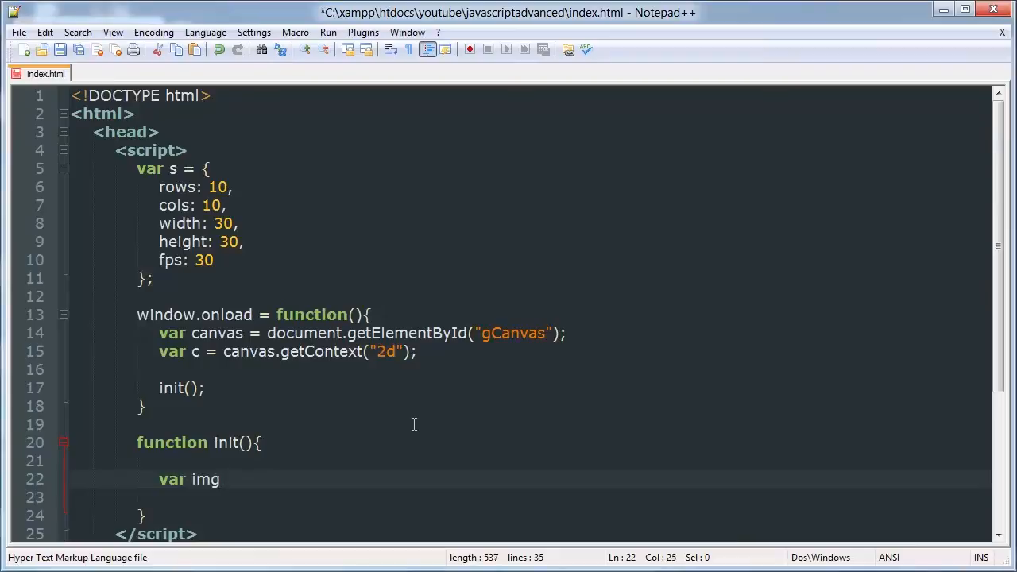
pyautogui.write('=')
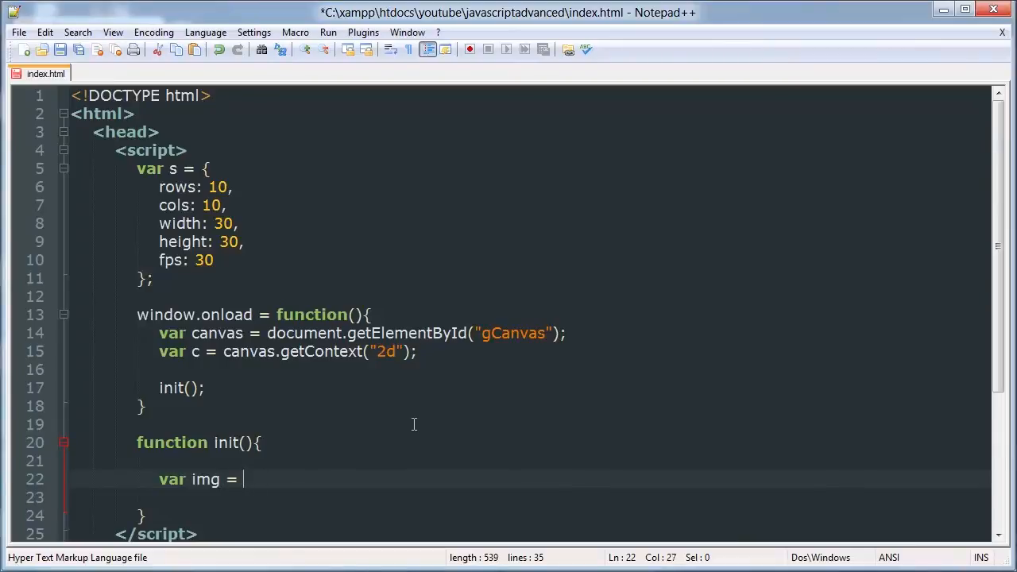
pyautogui.write('new')
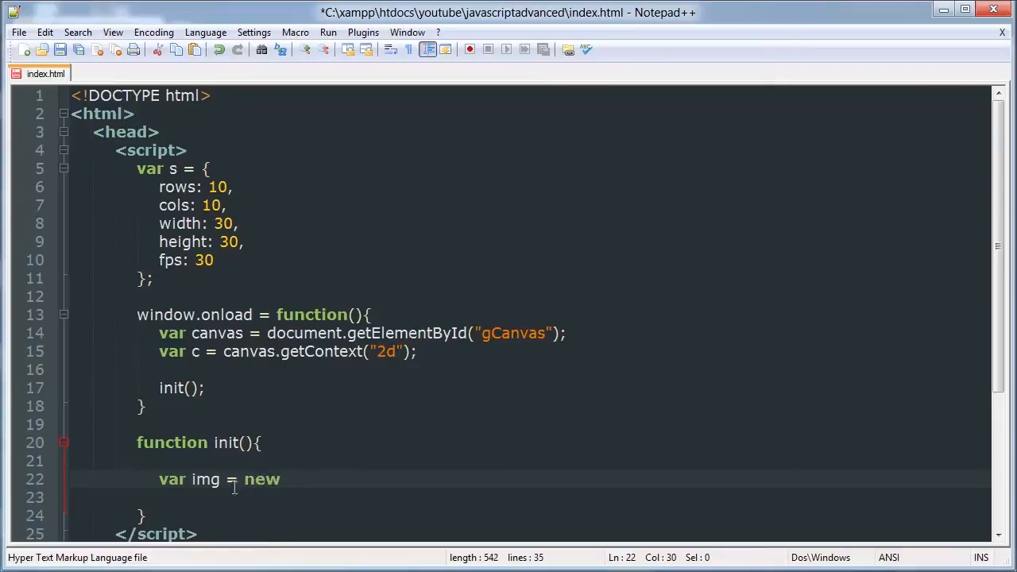
pyautogui.doubleClick(205, 480)
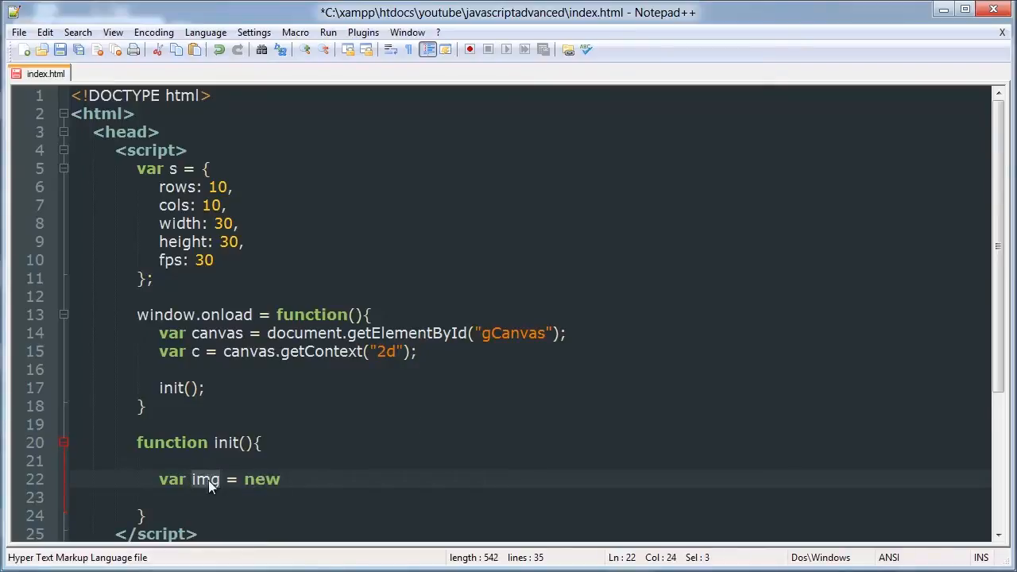
pyautogui.write('box')
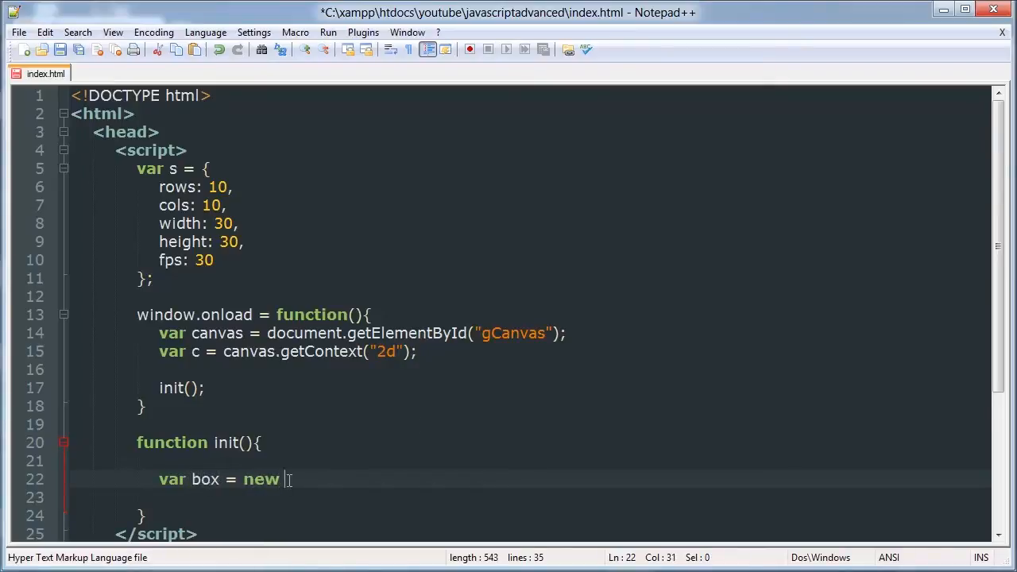
pyautogui.write('Image();')
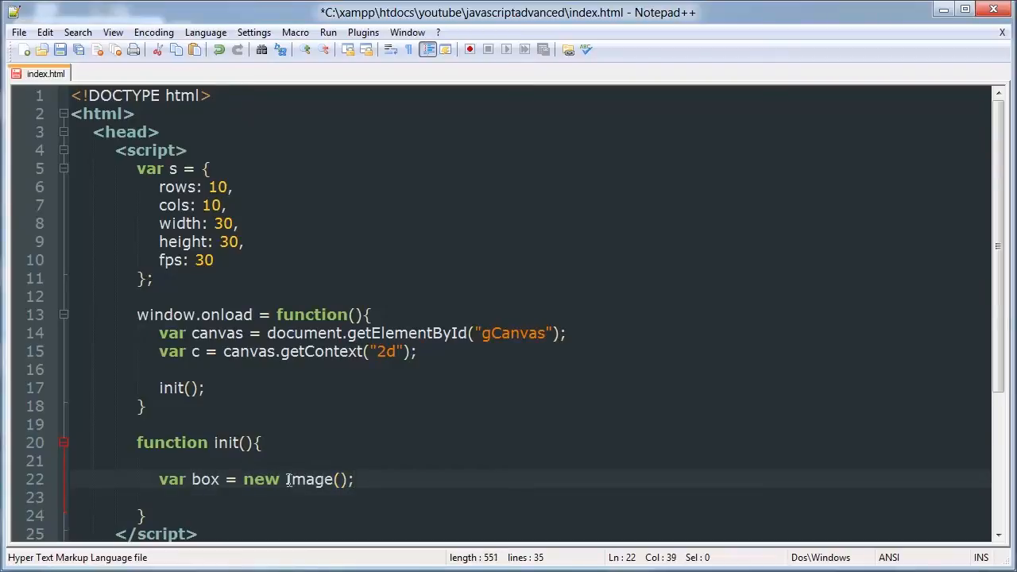
# - Set box.src = "box.png", remove the fps setting, and begin a new function below init
pyautogui.press('enter')
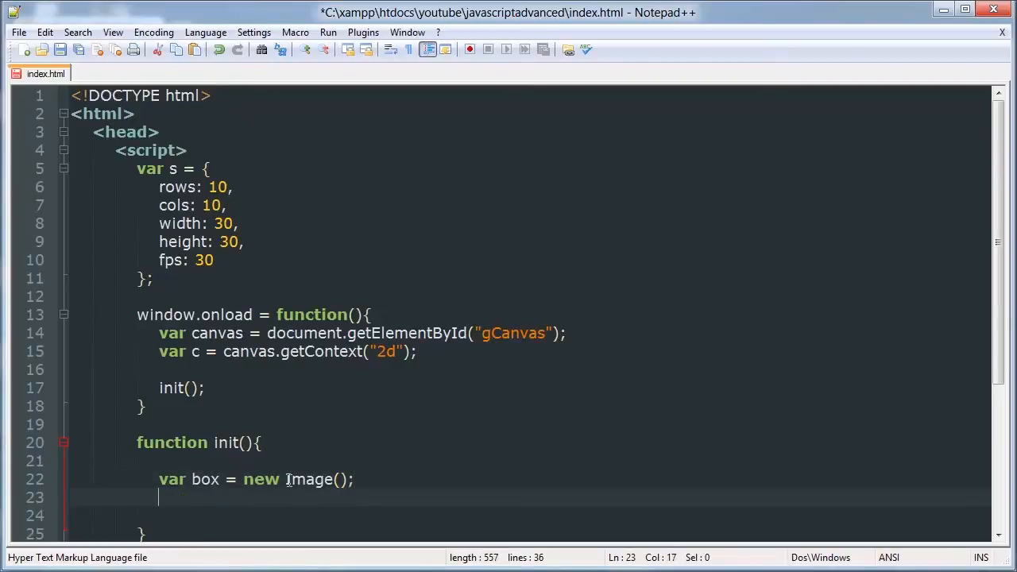
pyautogui.write('box.src = "')
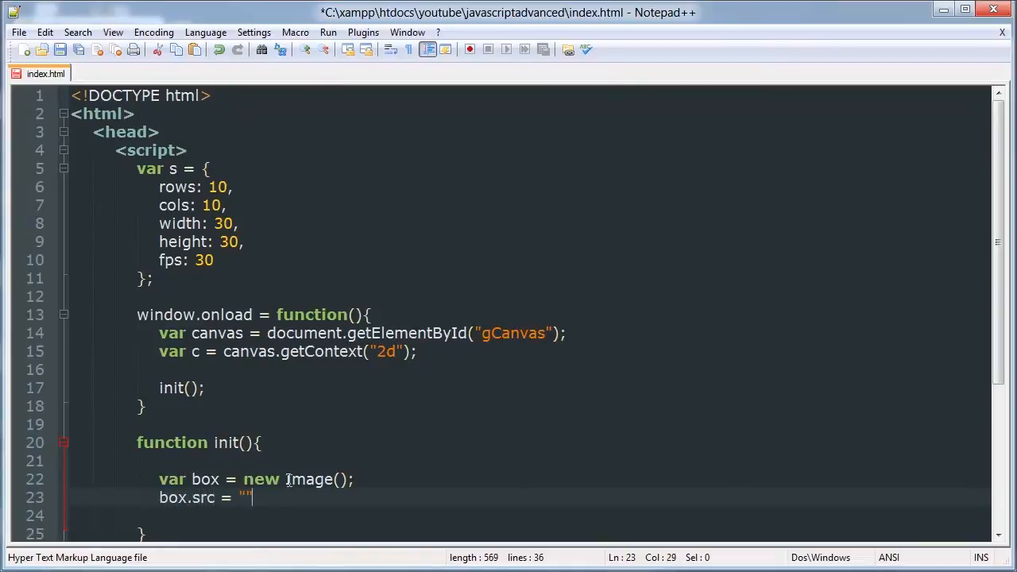
pyautogui.write('box.png')
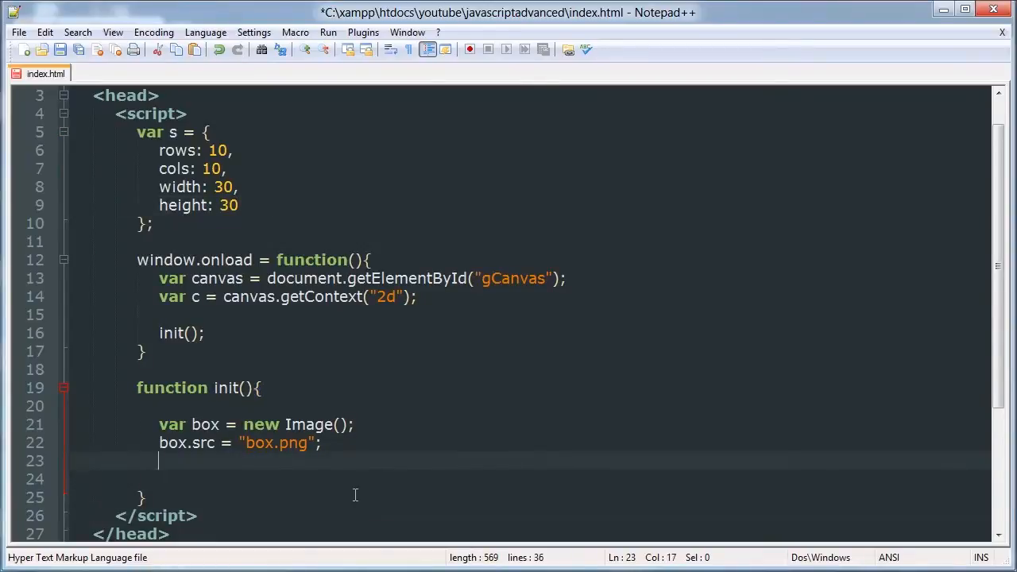
pyautogui.write('function')
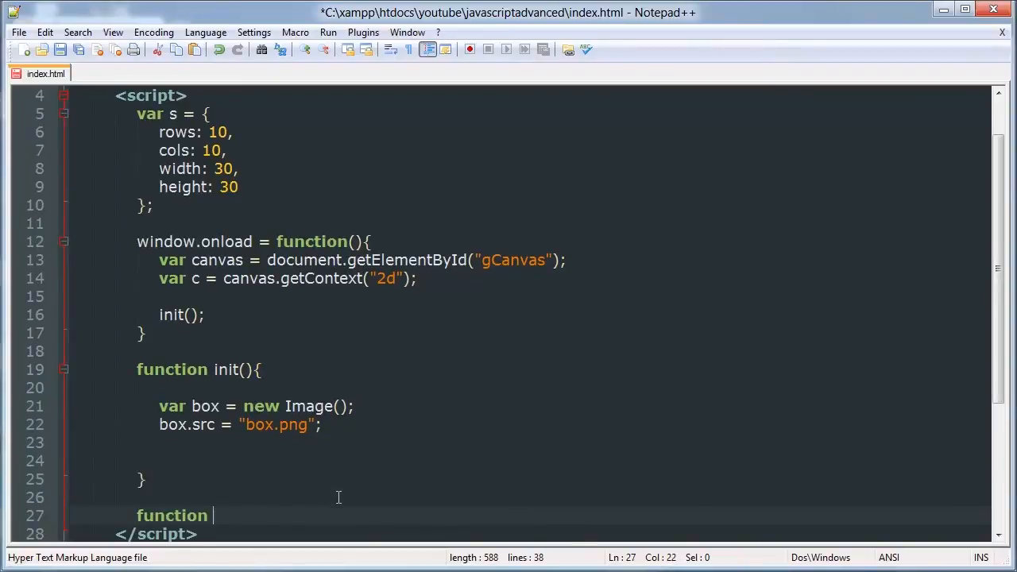
pyautogui.moveTo(327, 358)
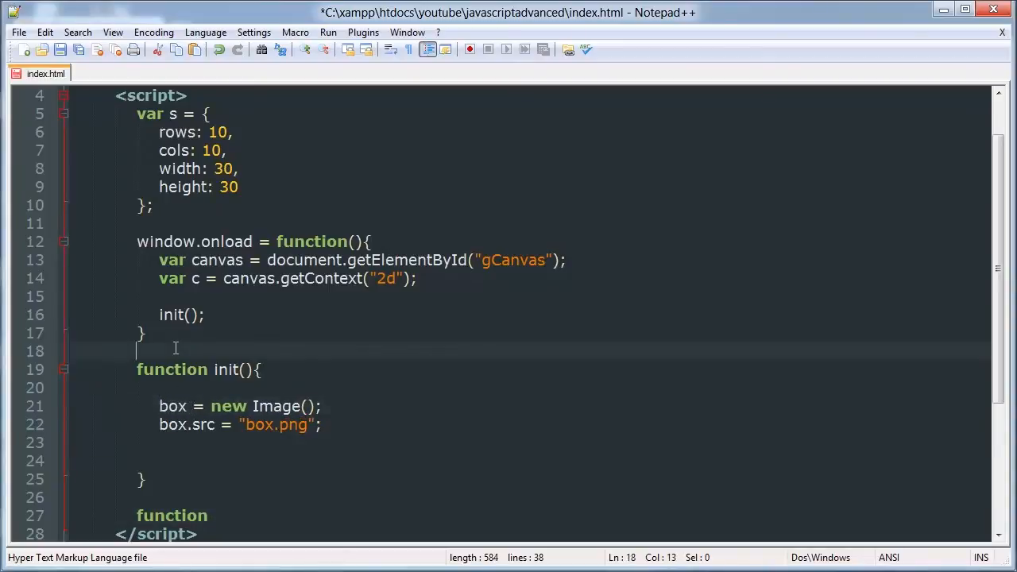
# - Declare var box; above init and add an empty function drawCanvas(){ } after init
pyautogui.write('var')
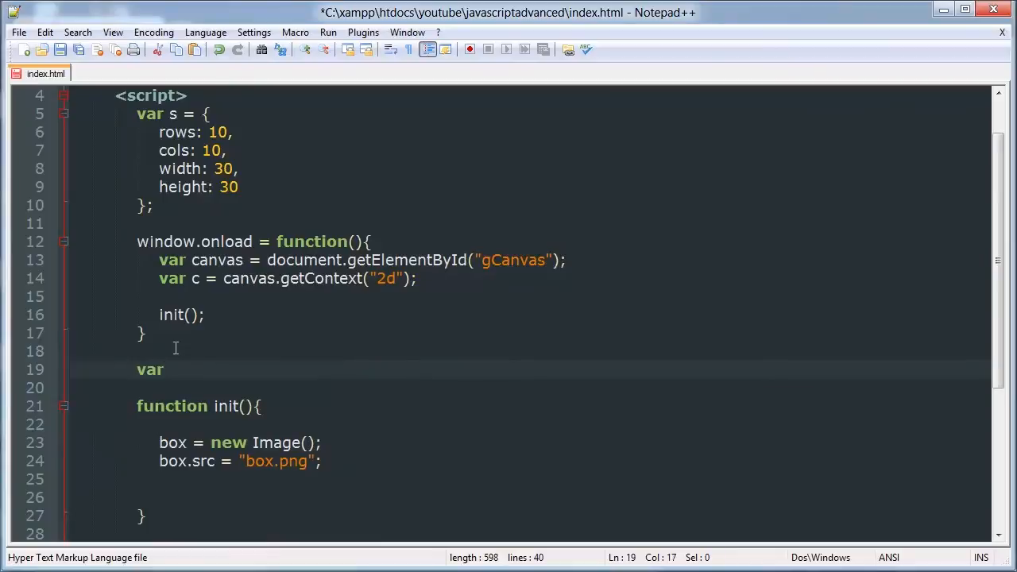
pyautogui.write('box;')
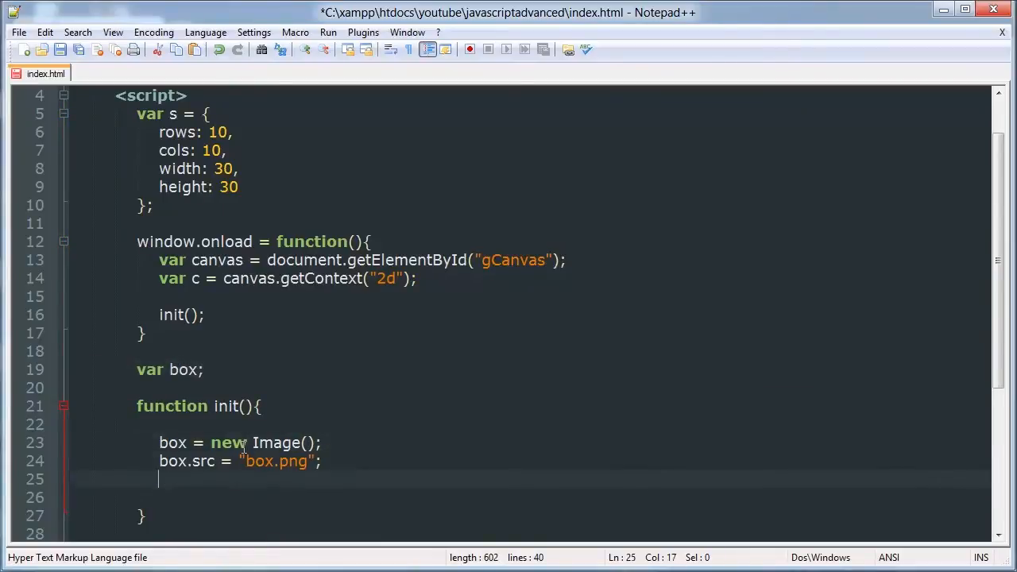
pyautogui.write('function')
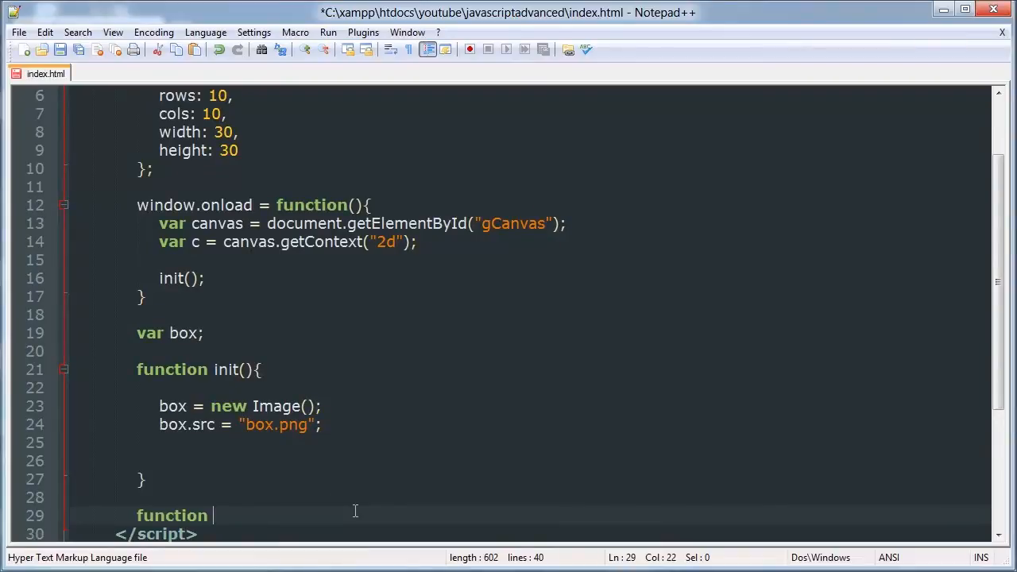
pyautogui.write('drawCanvas(){')
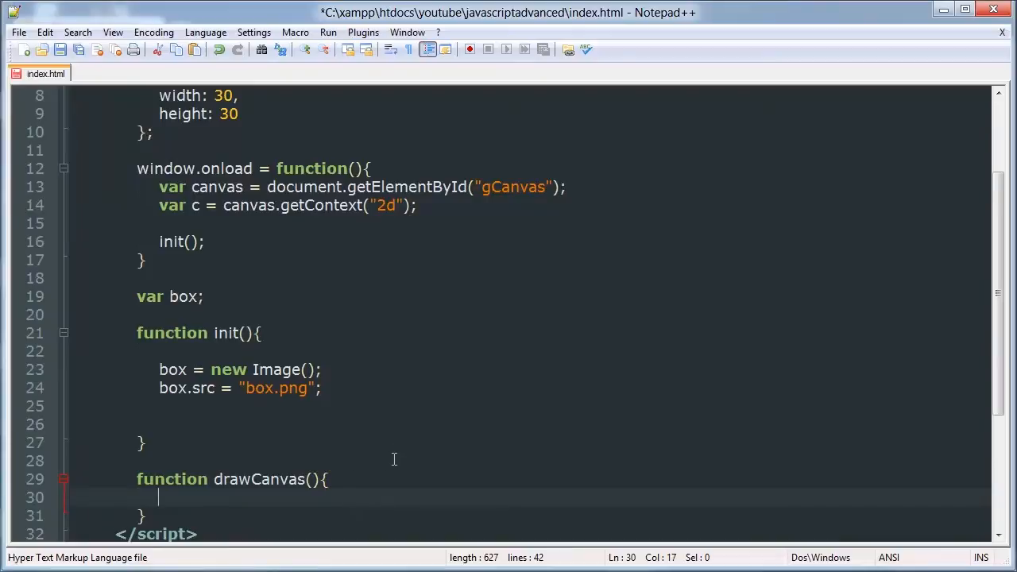
pyautogui.moveTo(458, 439)
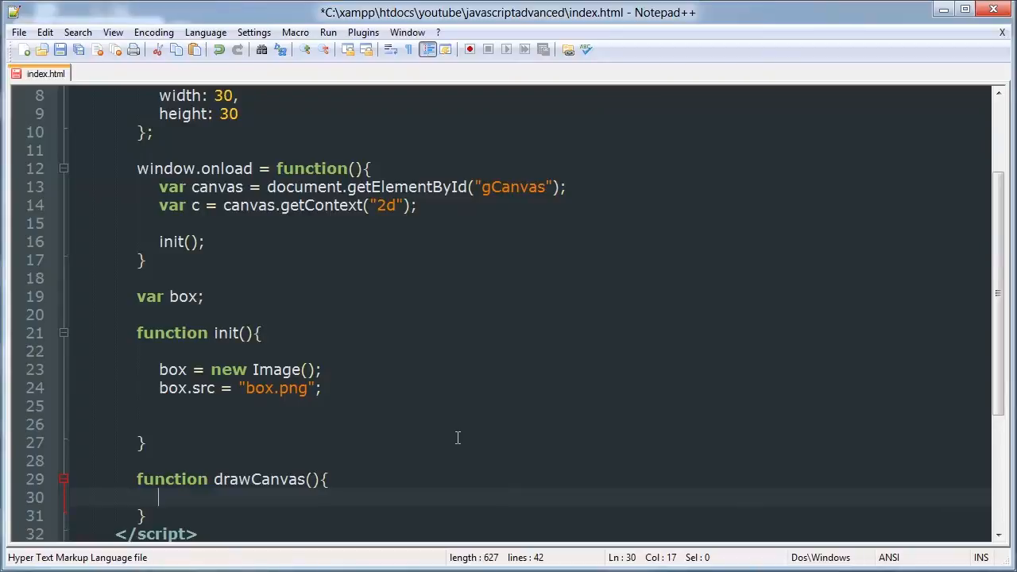
# - Begin drawCanvas with c.clearRect(0,0,400,400); to clear the canvas
pyautogui.press('enter')
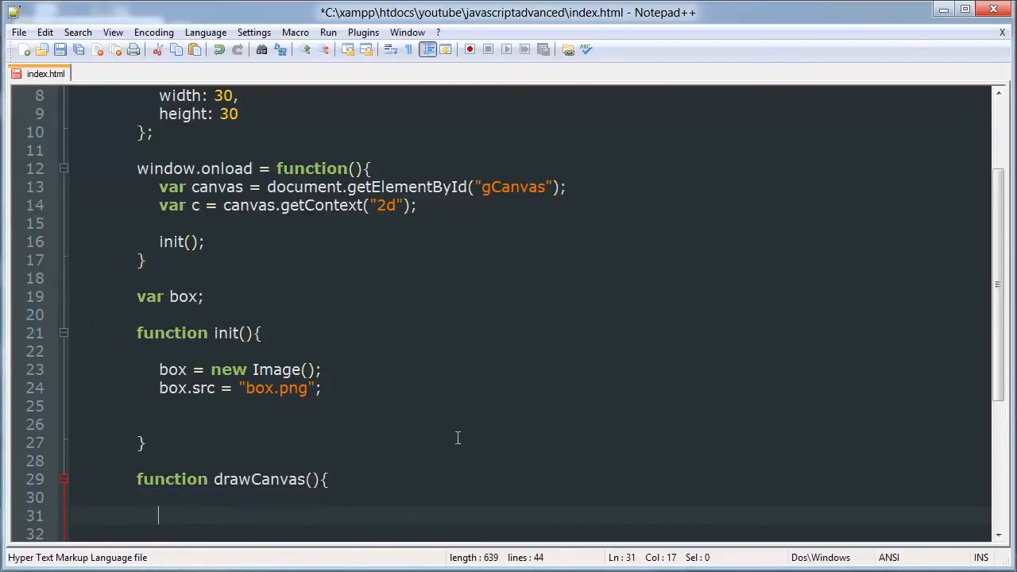
pyautogui.write('d')
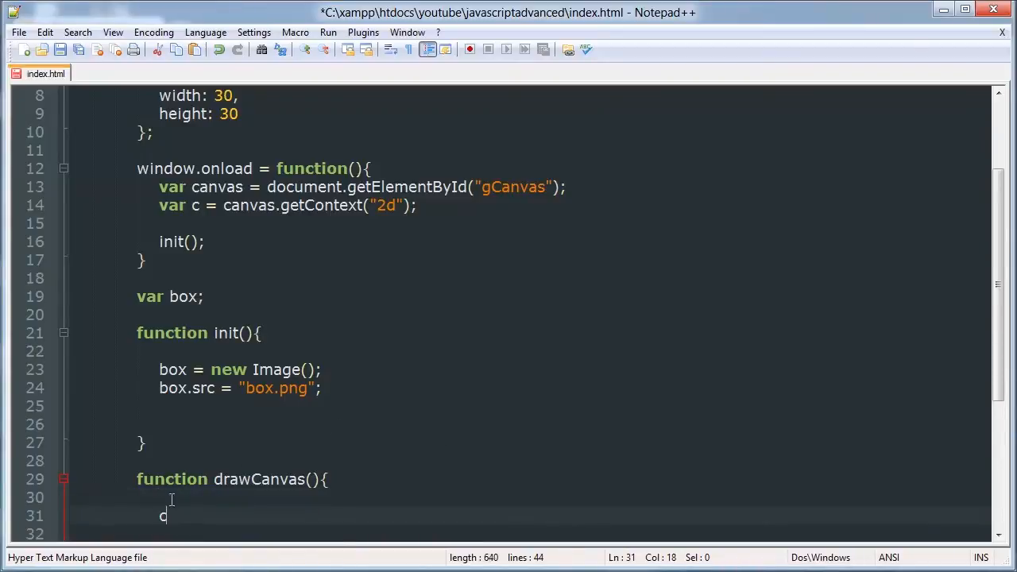
pyautogui.write('.')
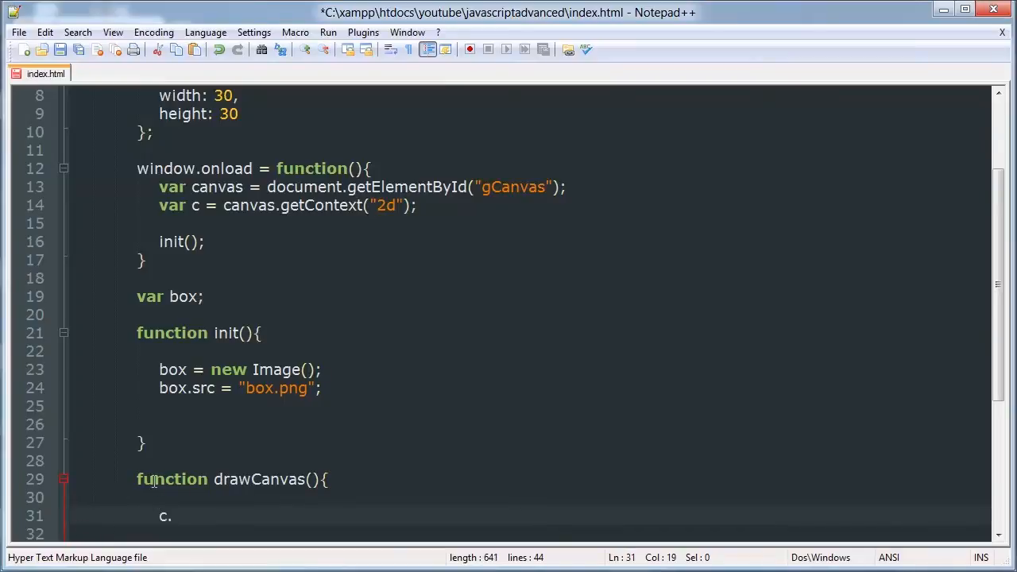
pyautogui.write('c')
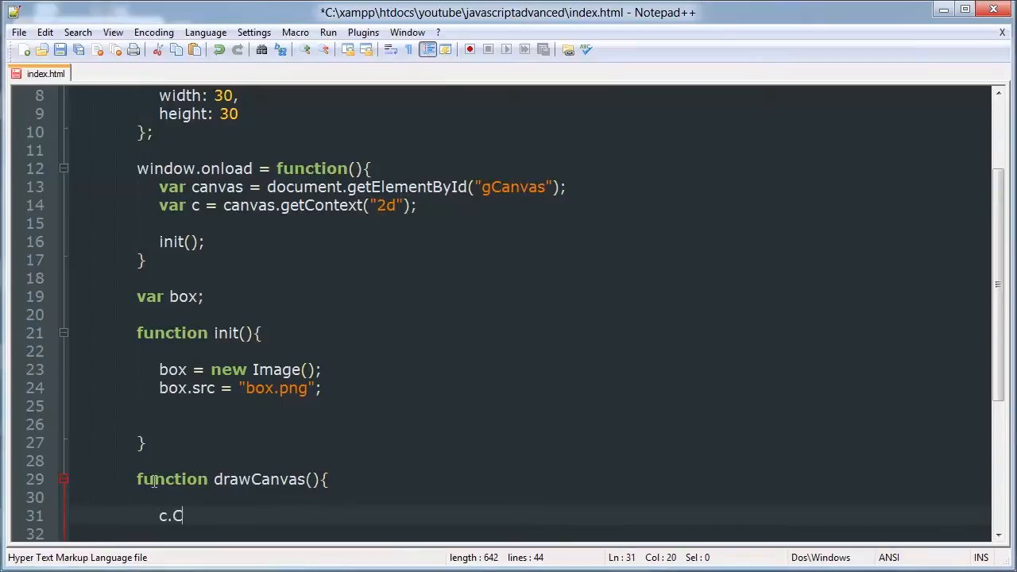
pyautogui.write('learRect')
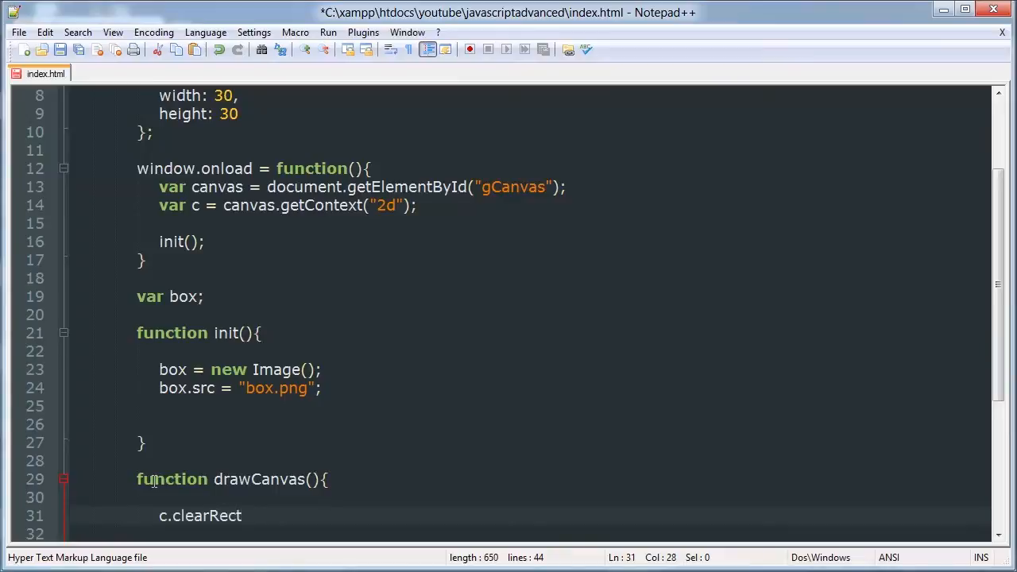
pyautogui.write('(0,')
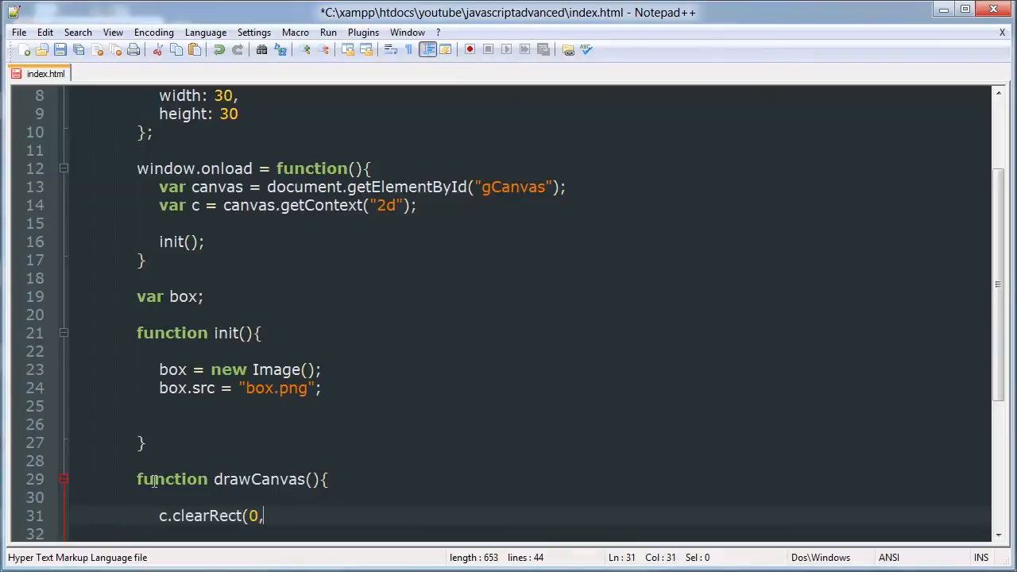
pyautogui.write('0,')
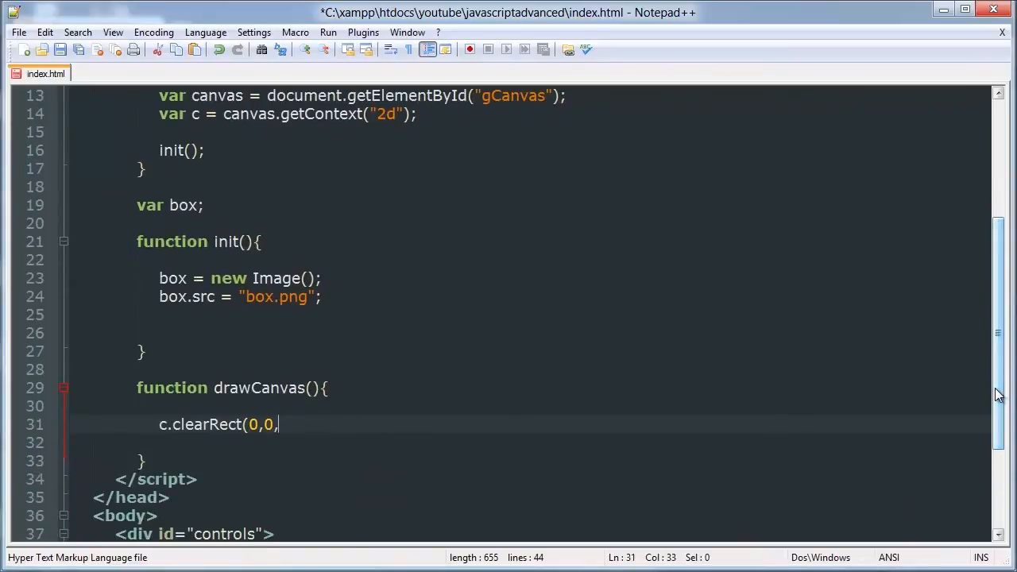
pyautogui.write('400,')
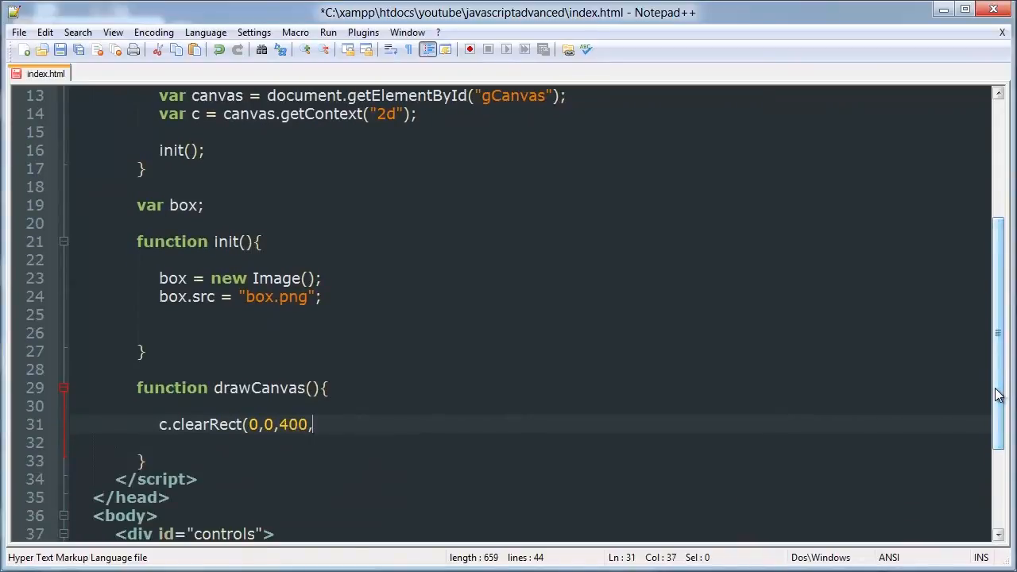
pyautogui.write('400);')
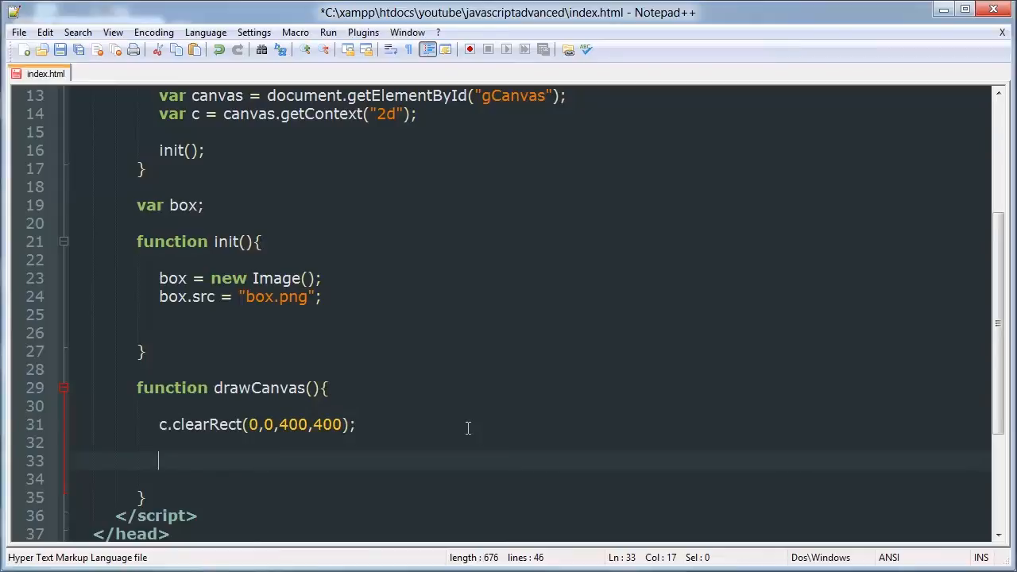
# - Add c.drawImage(box, 10,10); to drawCanvas and call drawCanvas(); at the end of init, then save
pyautogui.write('c.dr')
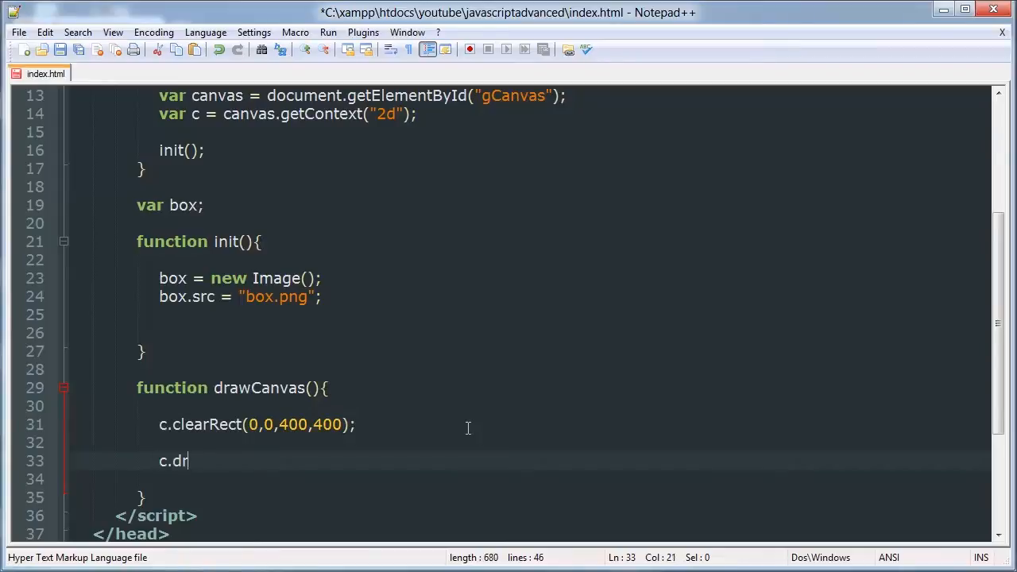
pyautogui.write('awIma')
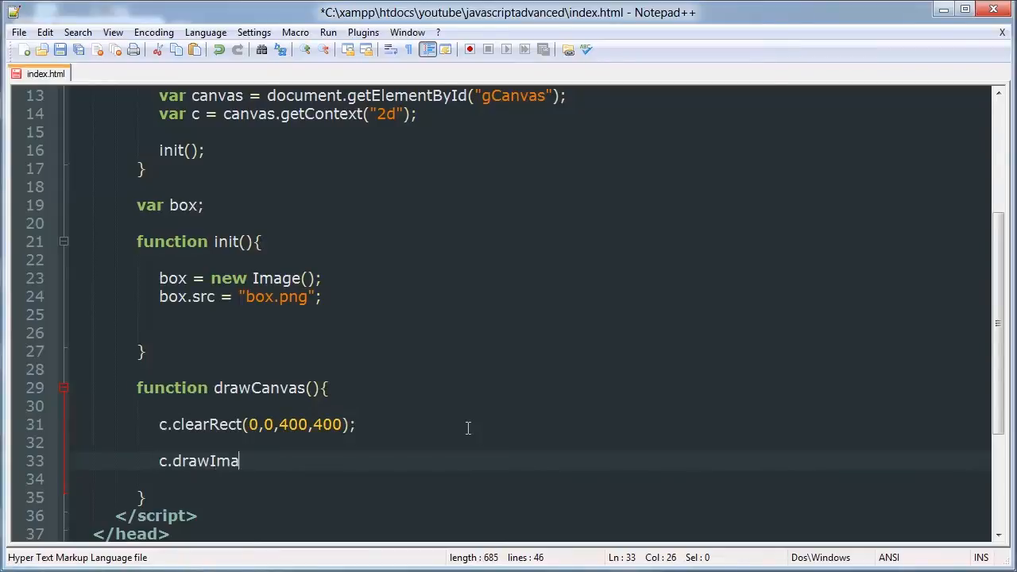
pyautogui.write('ge("')
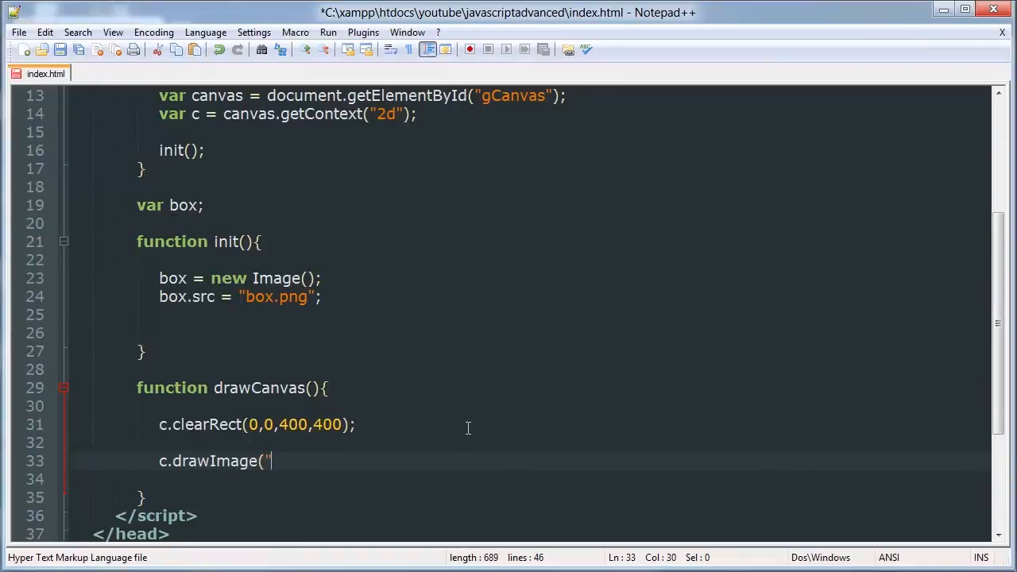
pyautogui.write('box,')
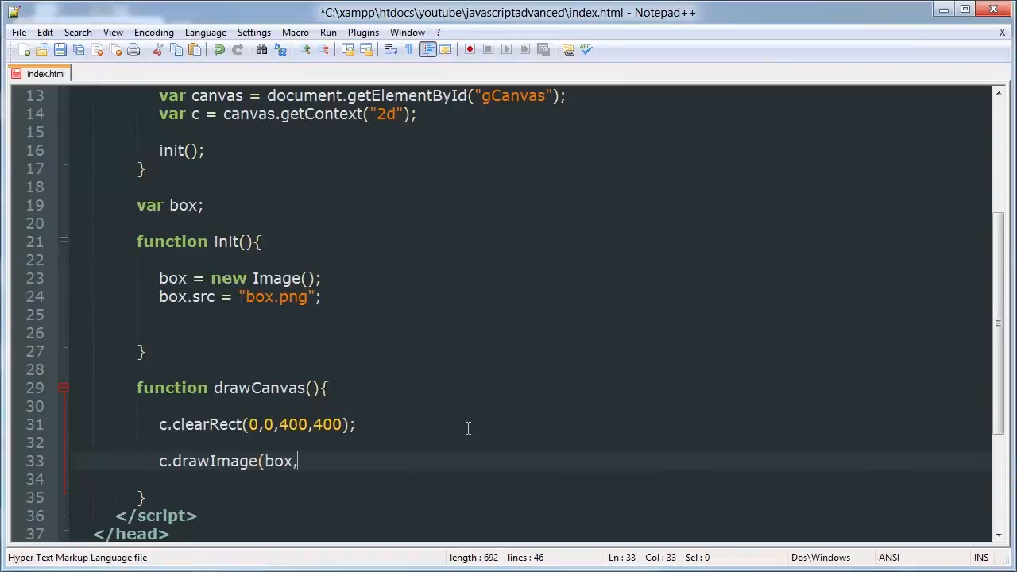
pyautogui.write('10,10')
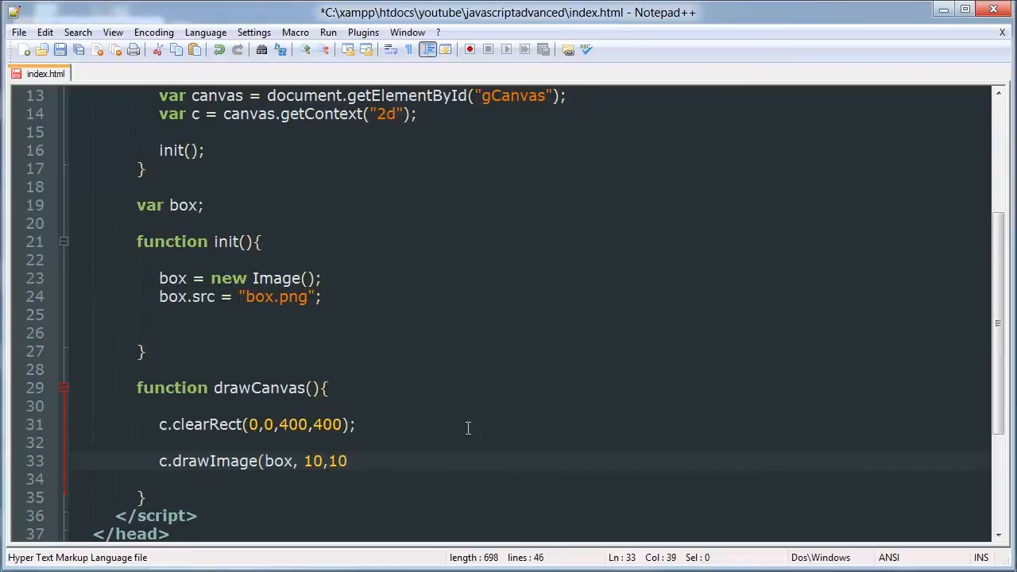
pyautogui.write(');')
pyautogui.click(572, 334)
pyautogui.write('drawCanvas')
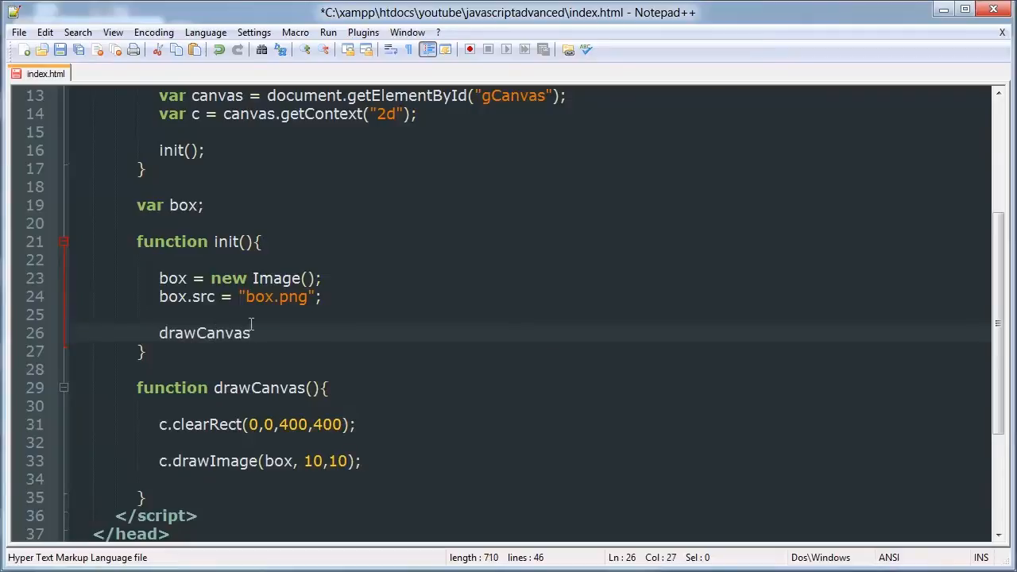
pyautogui.write('();')
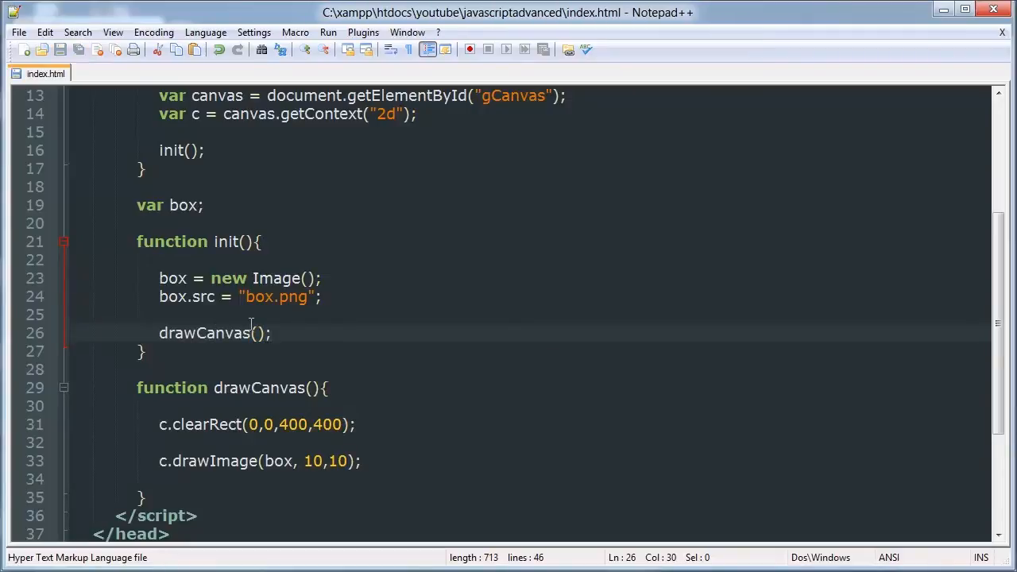
pyautogui.moveTo(591, 298)
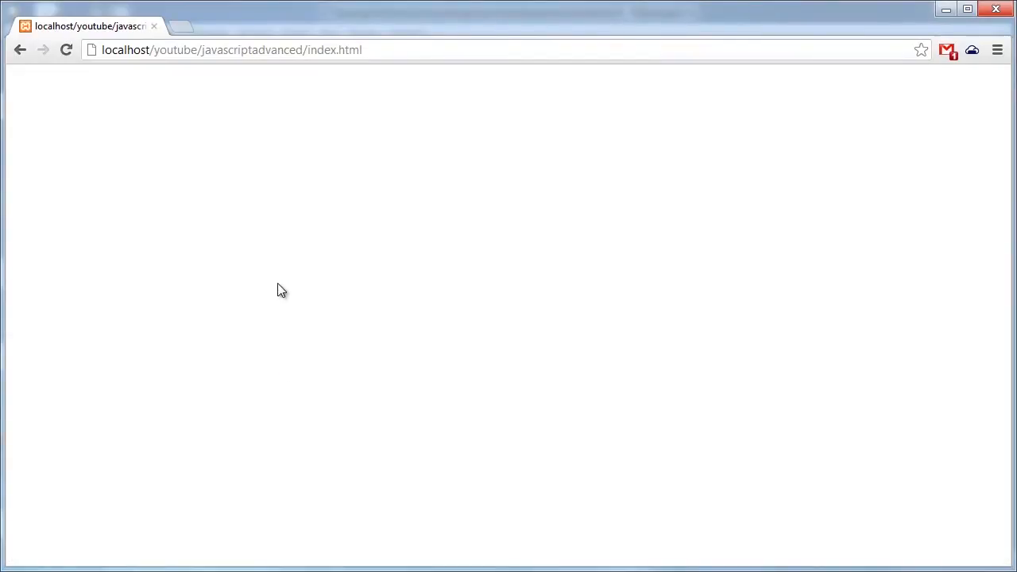
# - Reload the localhost index.html page in Chrome, which still shows a blank page
pyautogui.press('F12')
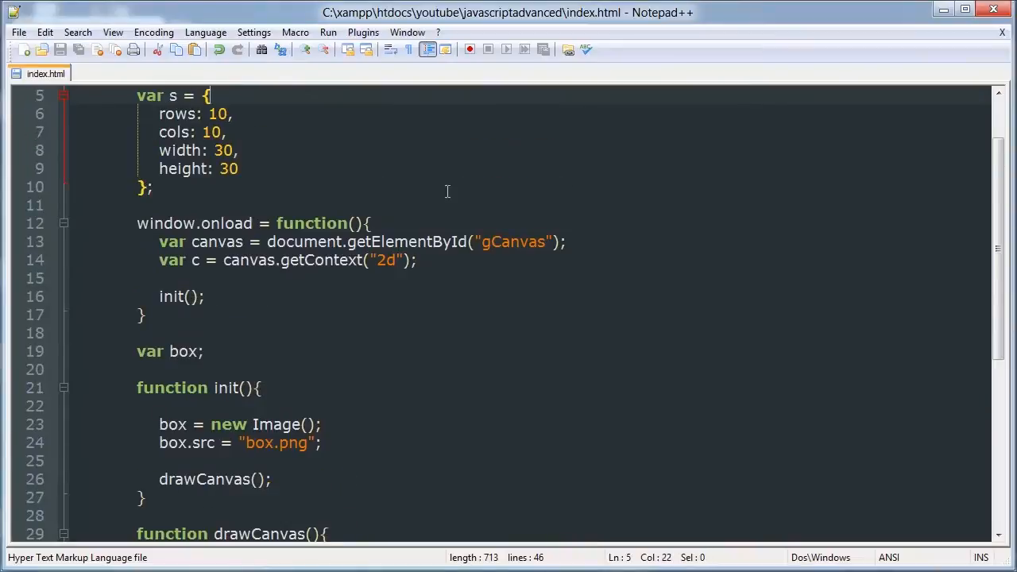
pyautogui.moveTo(305, 292)
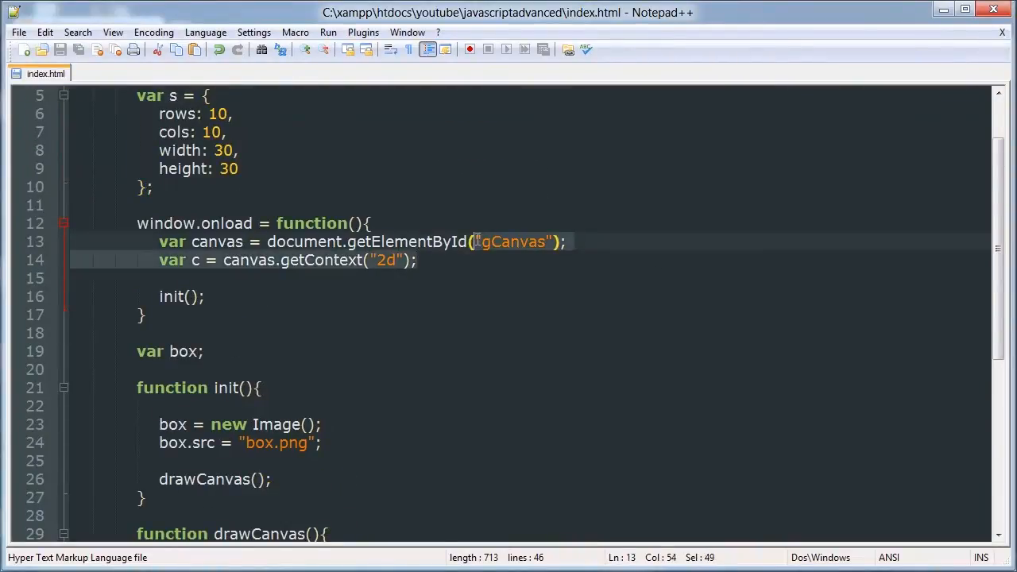
# - Declare var c; below the settings object and drop var from the onload getContext("2d") assignment
pyautogui.click(334, 223)
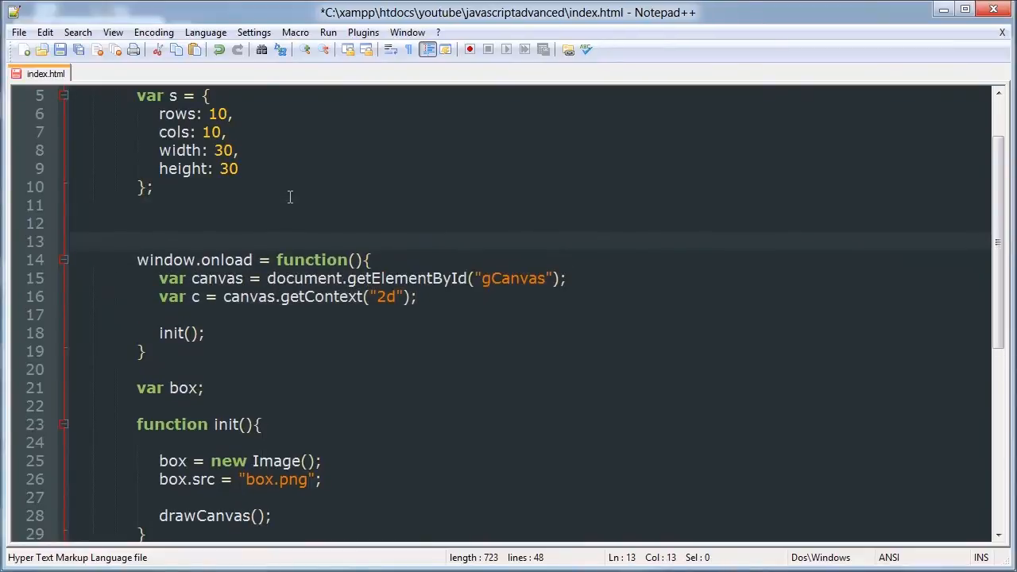
pyautogui.write('var c;')
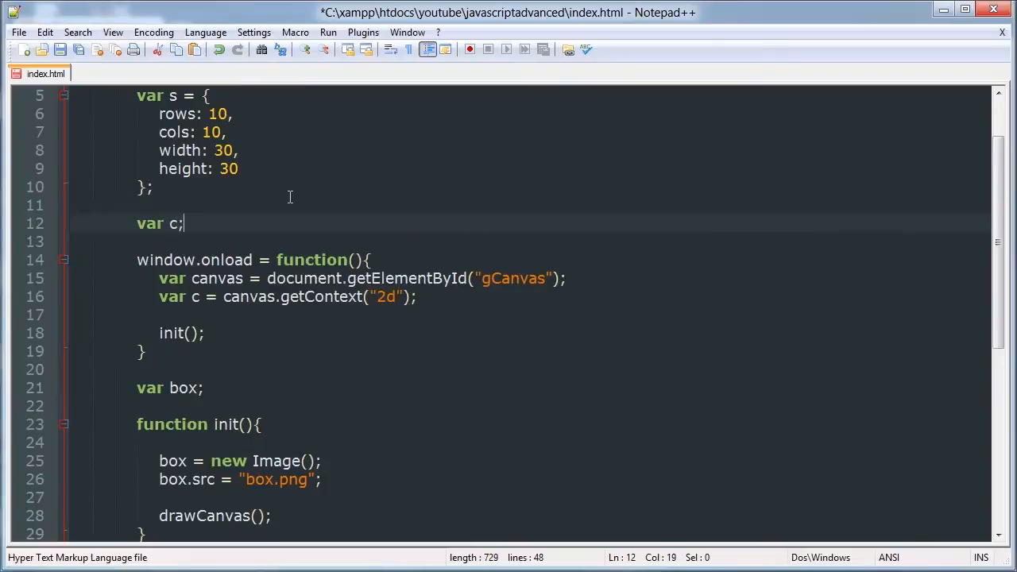
pyautogui.click(191, 297)
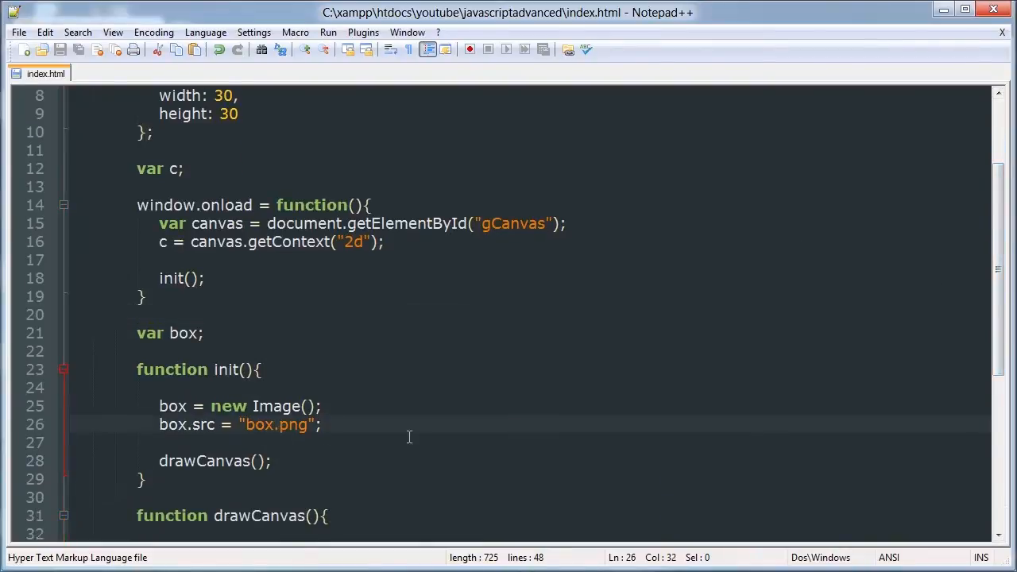
# - Duplicate drawImage to place box at 10,10, 10,40, 40,10 and 40,40, then save
pyautogui.scroll(-3)
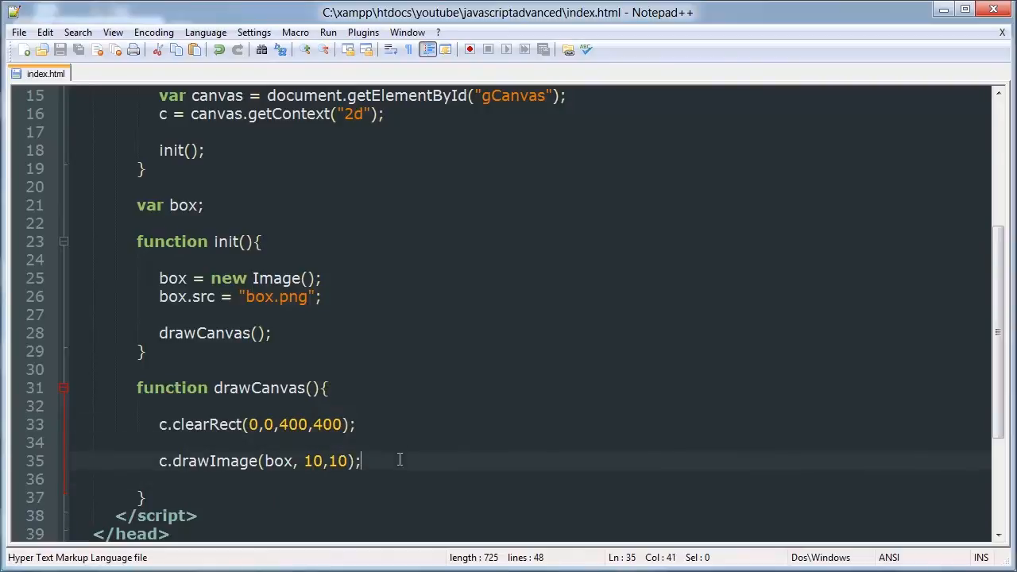
pyautogui.write('c.drawImage(box, 10,10);')
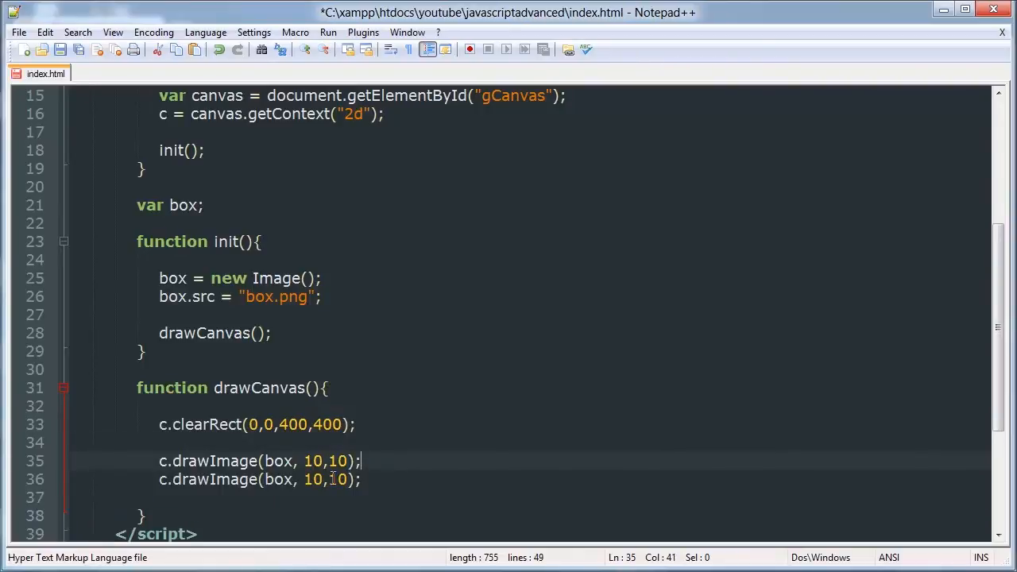
pyautogui.write('4')
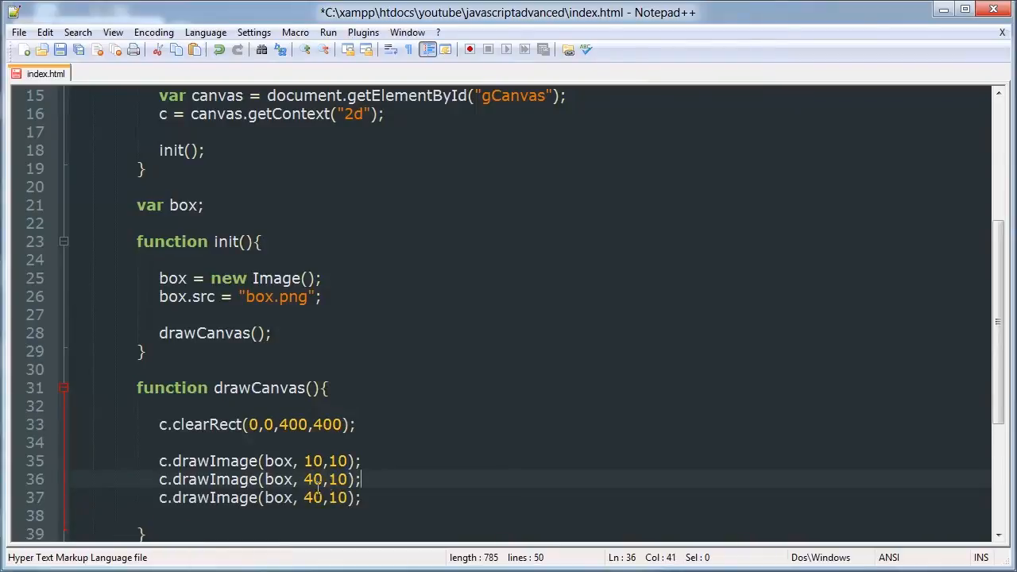
pyautogui.write('40')
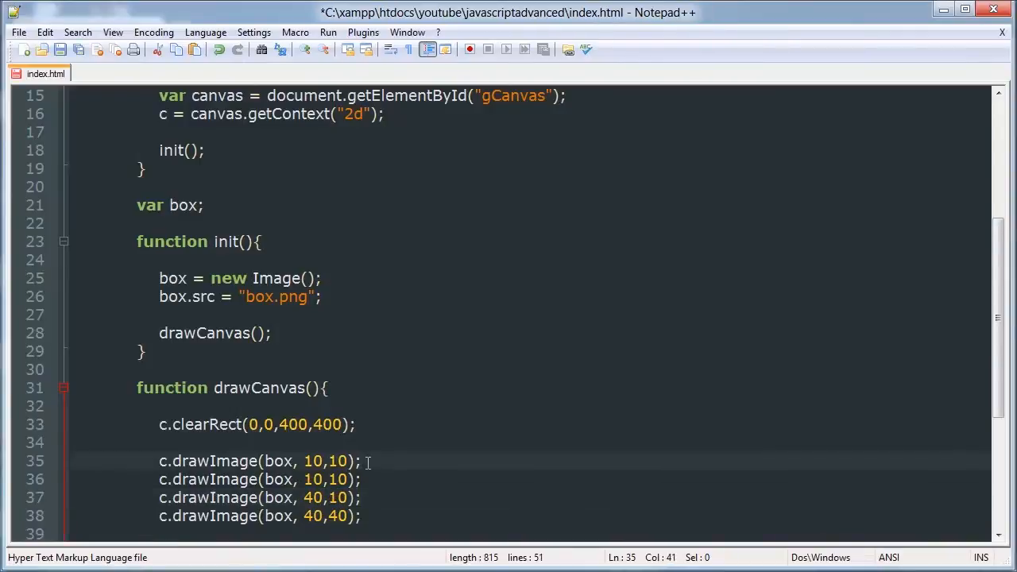
pyautogui.write('4')
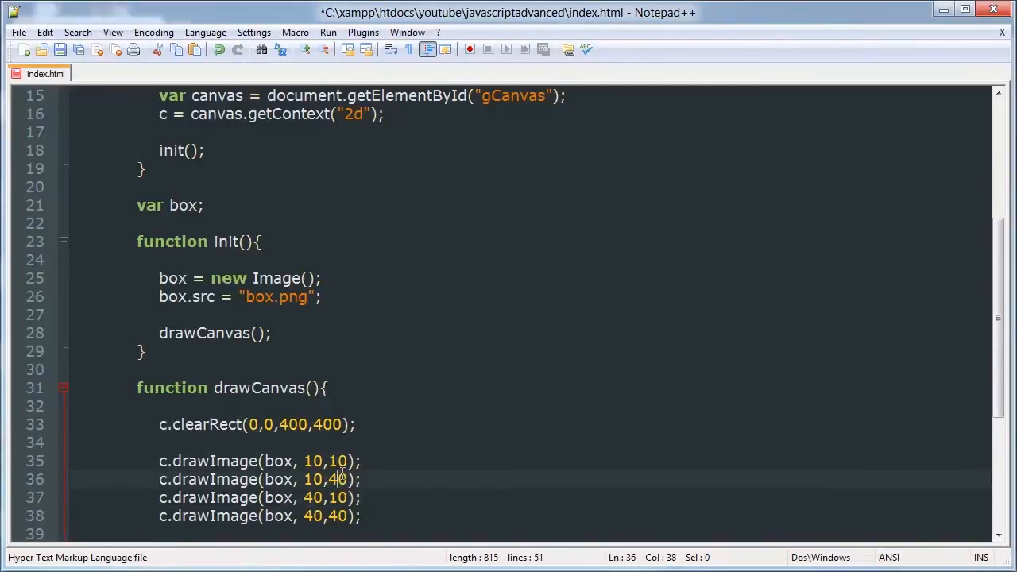
pyautogui.press('ctrl+s')
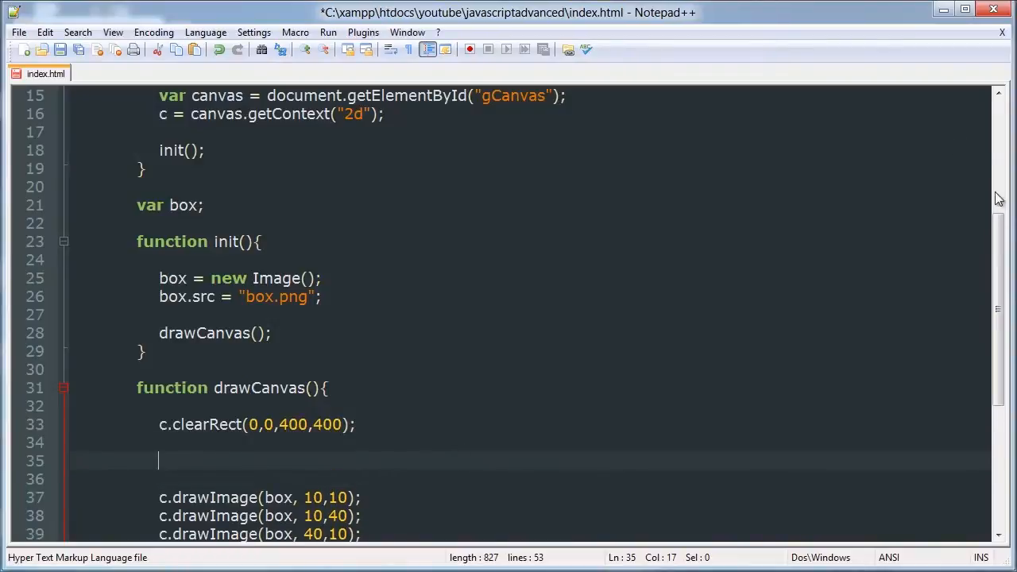
# - Replace the four drawImage lines with two nested for(){ } loops in drawCanvas
pyautogui.scroll(-3)
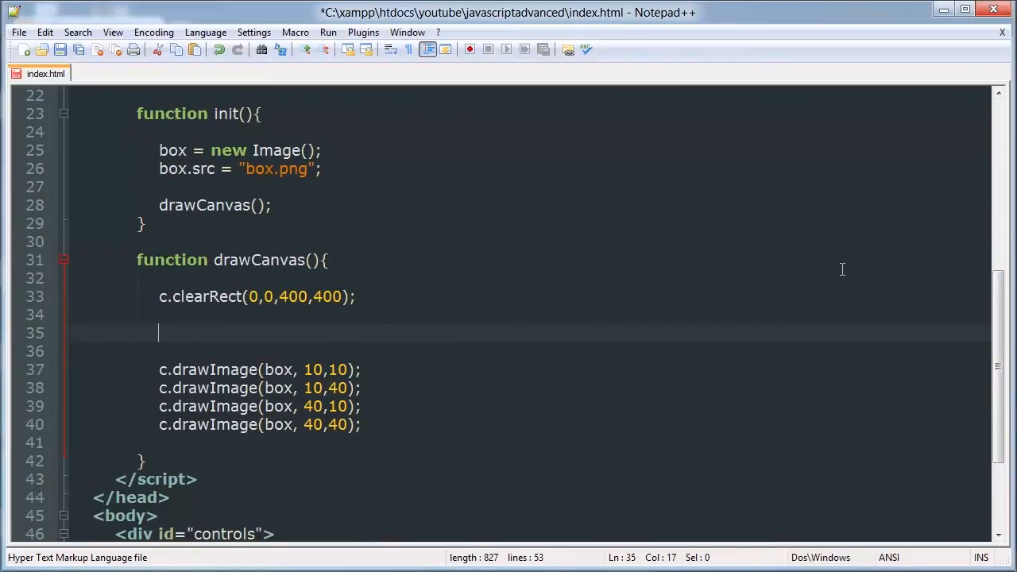
pyautogui.write('f')
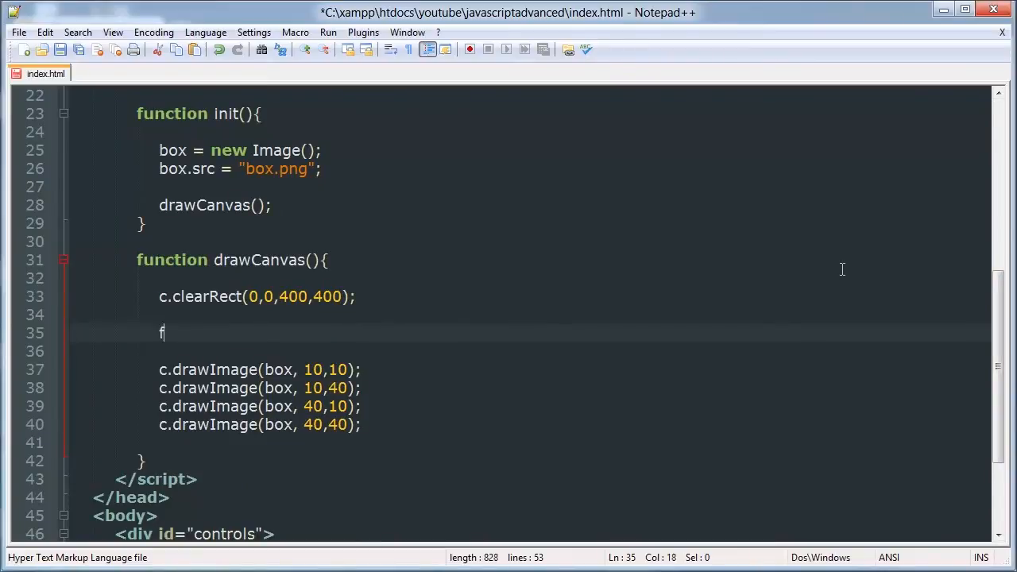
pyautogui.write('or(){}')
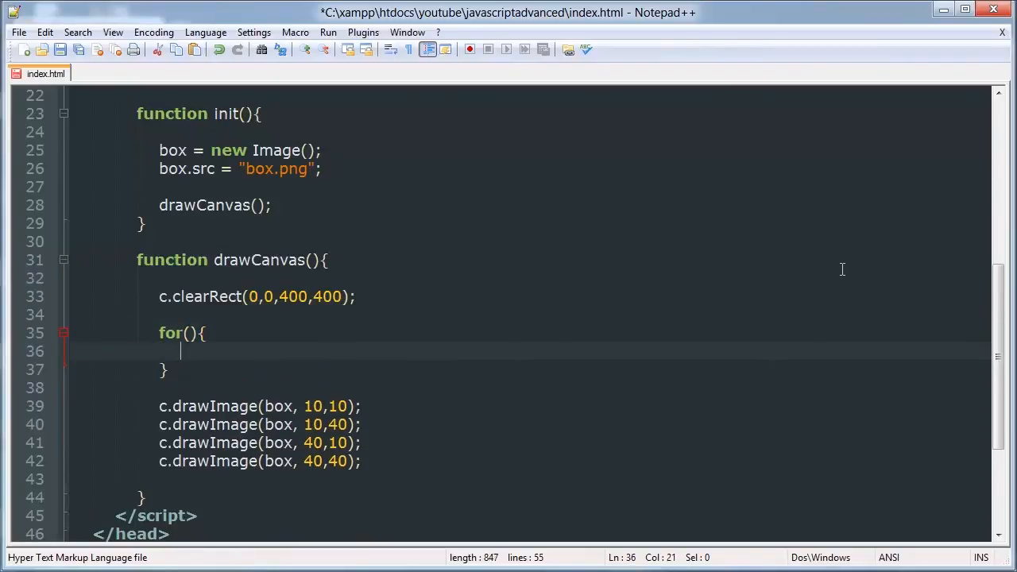
pyautogui.write('for()')
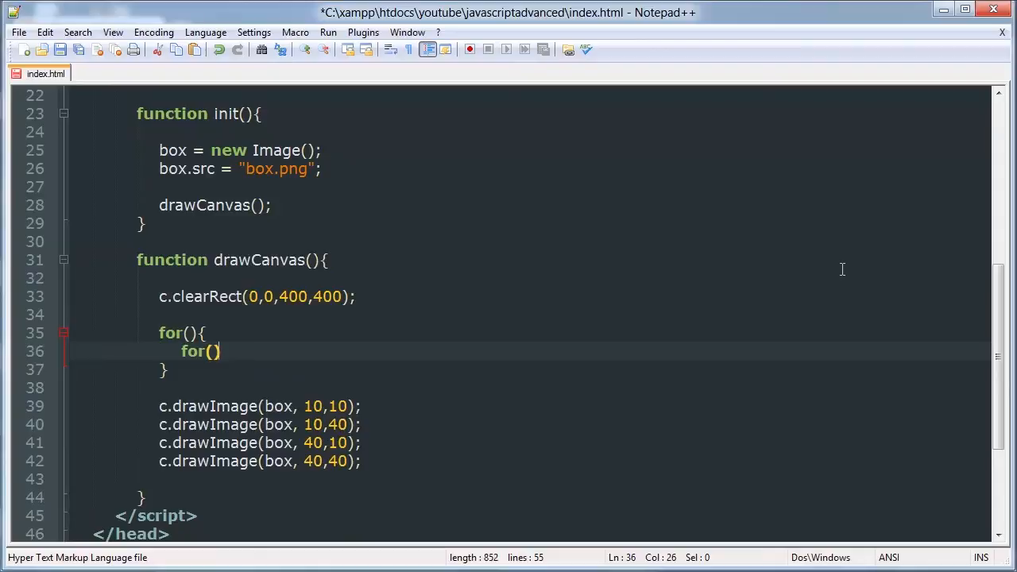
pyautogui.write('{')
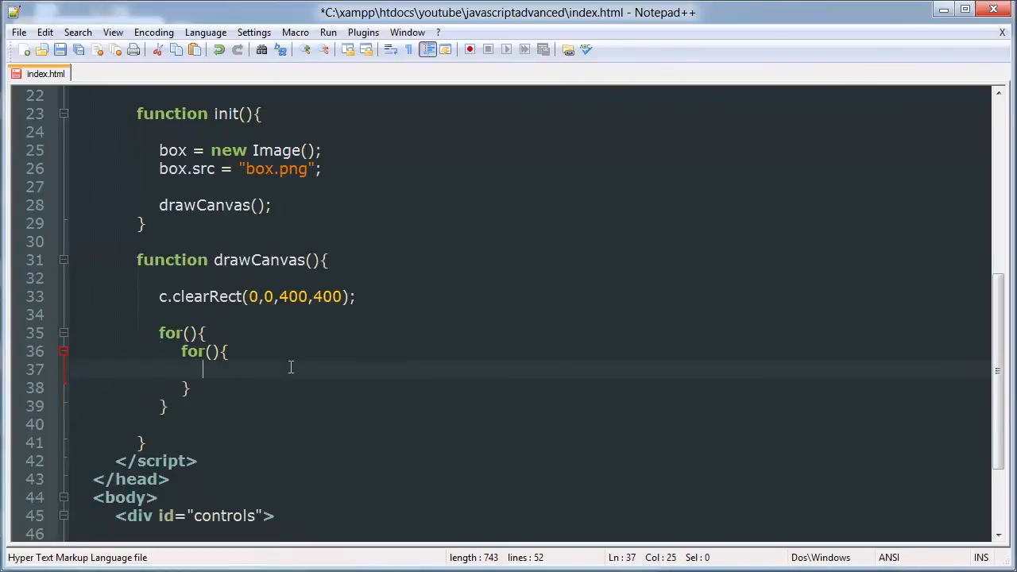
# - Inside the inner loop, draw the box with c.drawImage(box, x, y)
pyautogui.write('c.drawI')
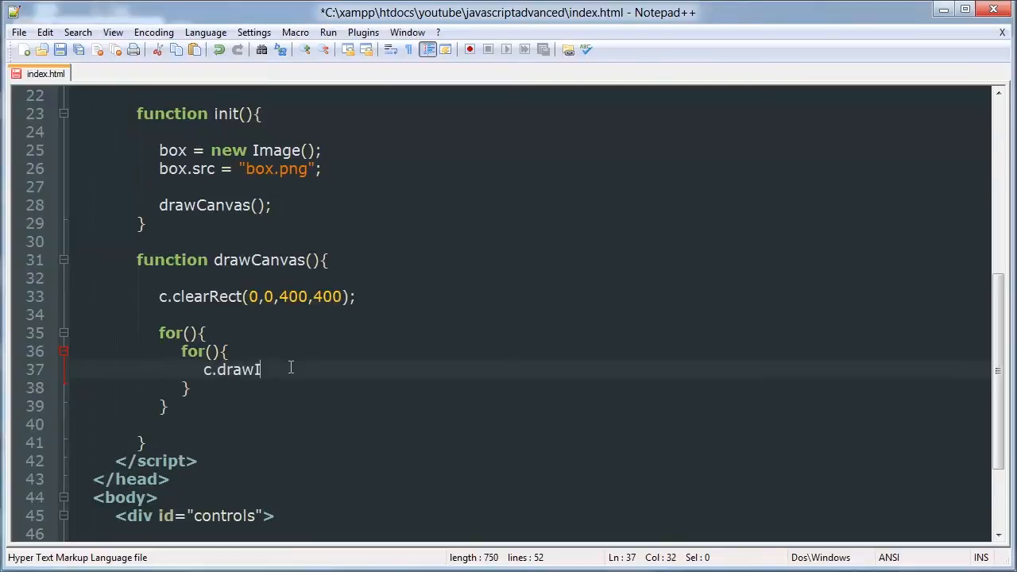
pyautogui.write('mage(box')
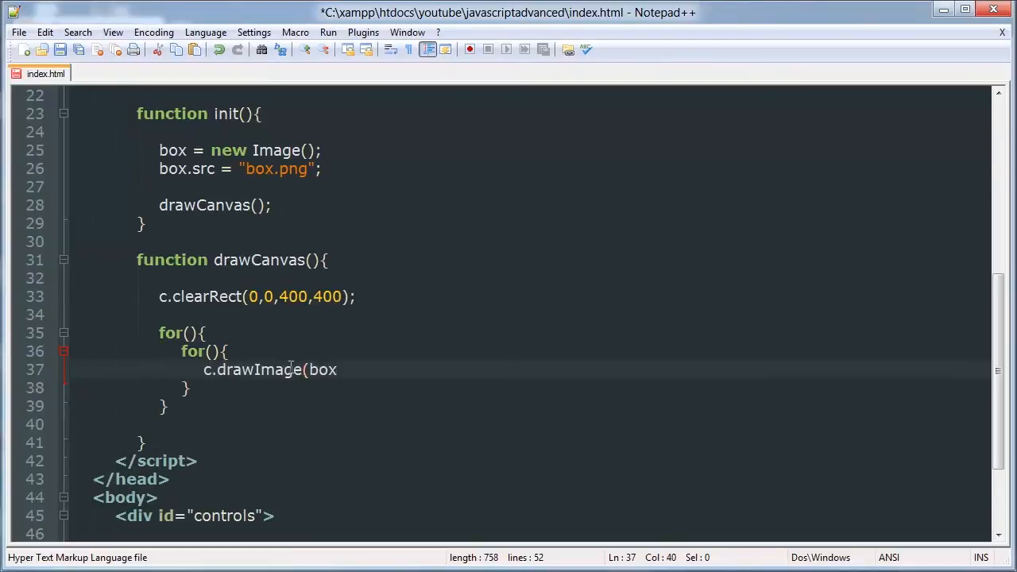
pyautogui.write(',')
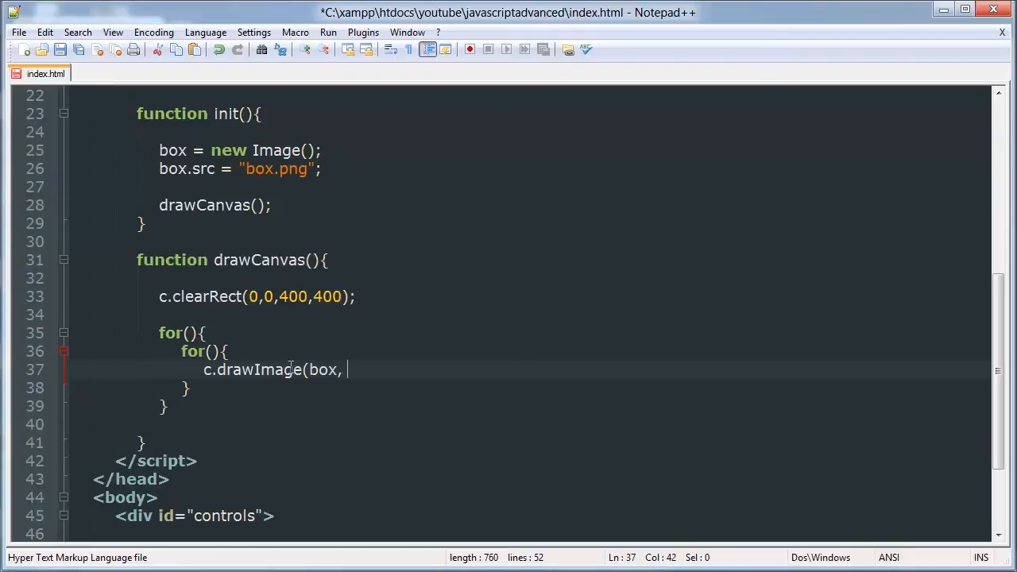
pyautogui.write('x, y);')
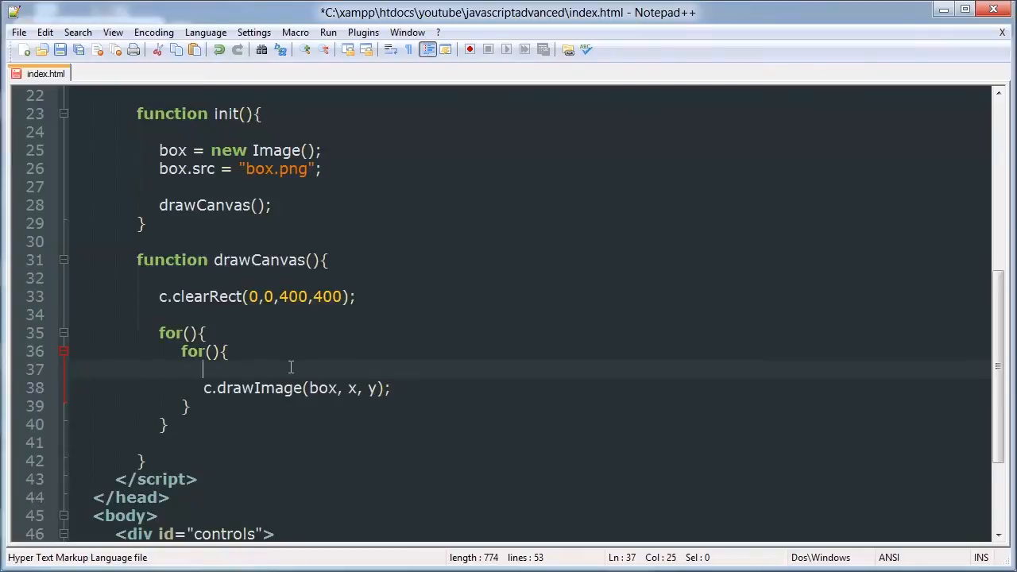
# - Write the outer loop header for(var i=0; i<s.rows; i++) in drawCanvas
pyautogui.write('var x =')
pyautogui.write('var y =')
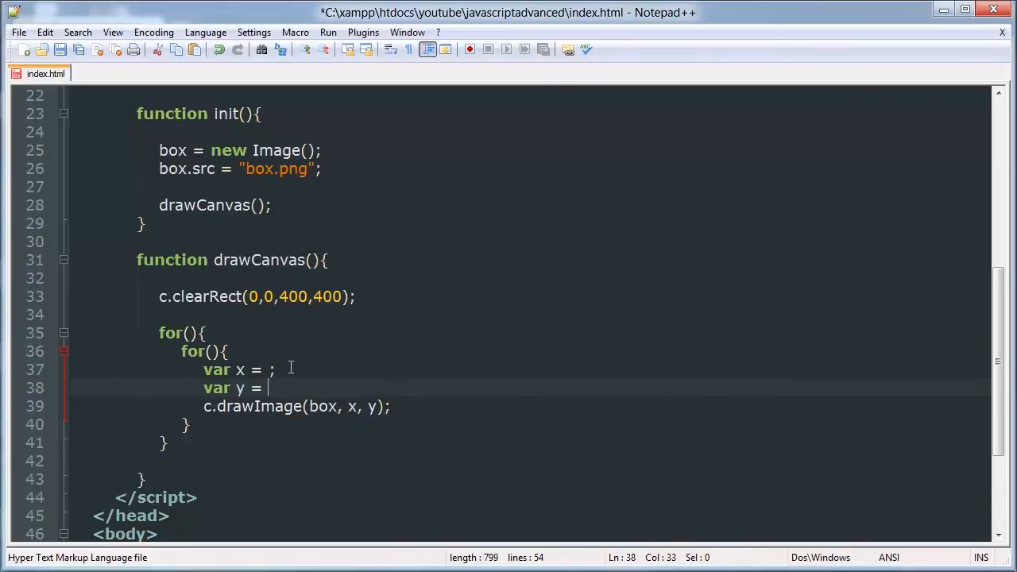
pyautogui.write(';')
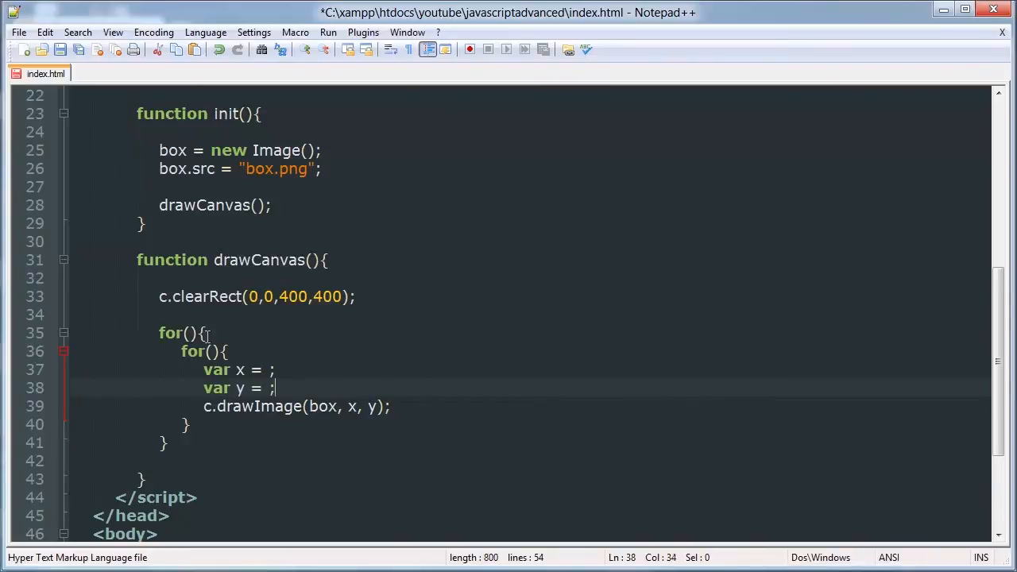
pyautogui.write('var i=0;')
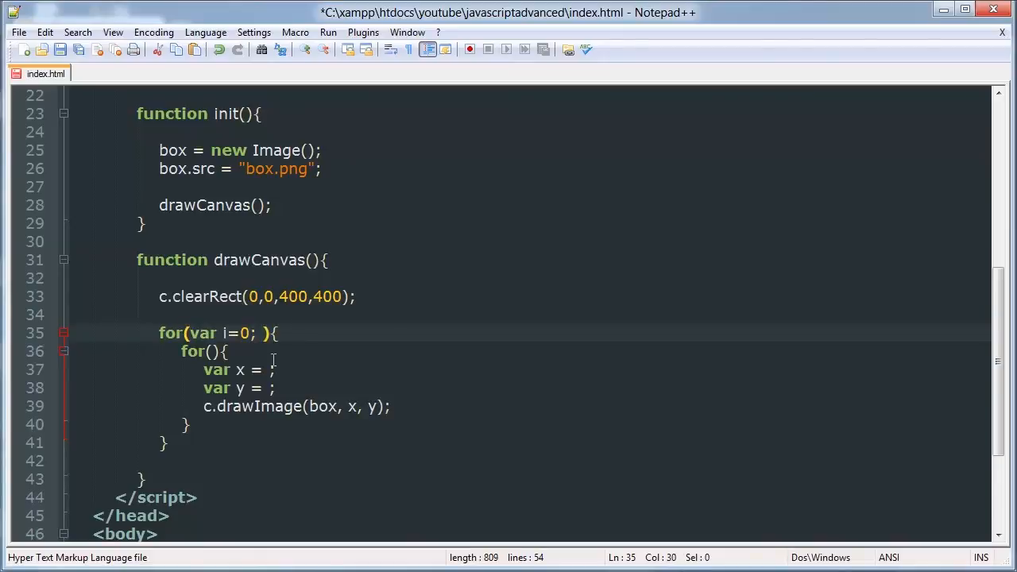
pyautogui.write('i<s.rows; i++')
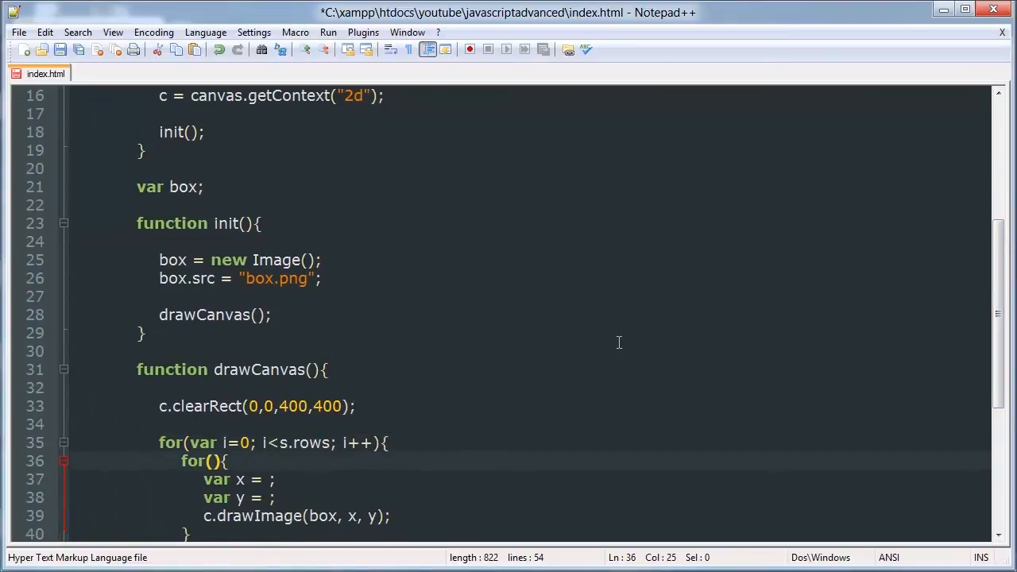
pyautogui.moveTo(623, 362)
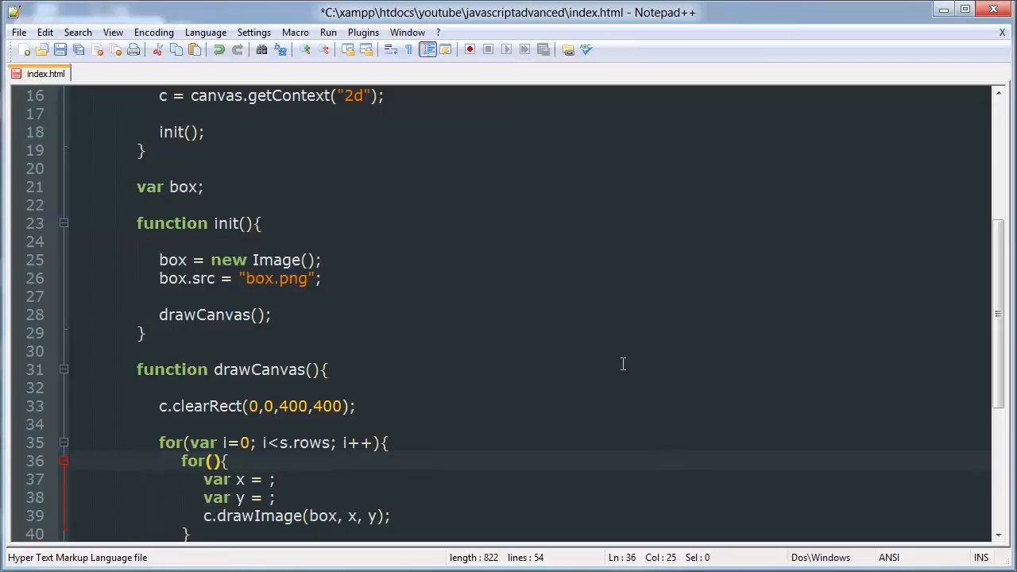
# - Write the inner loop header for(var n=0; n<s.cols; n++) inside it
pyautogui.write('var')
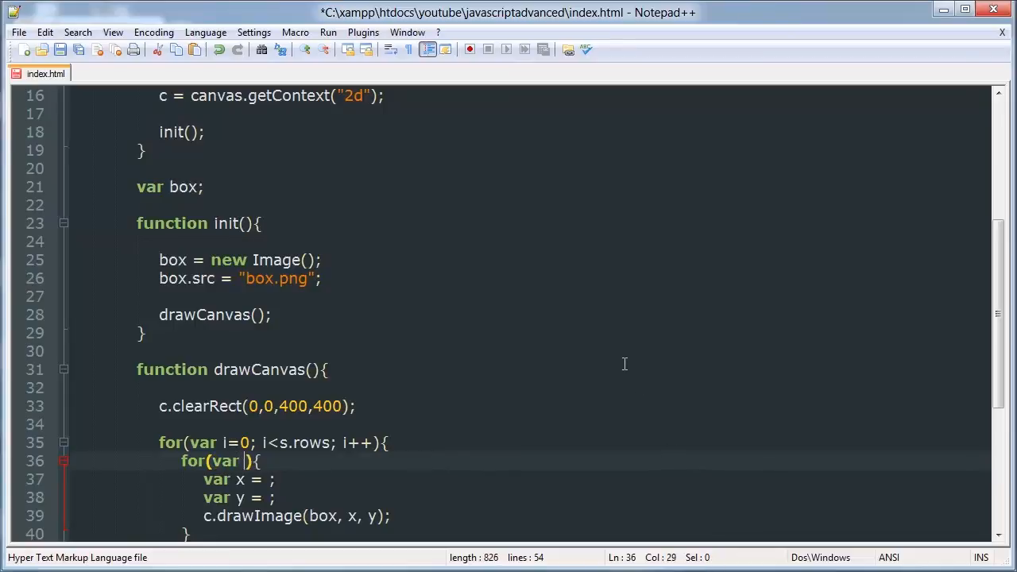
pyautogui.write('n')
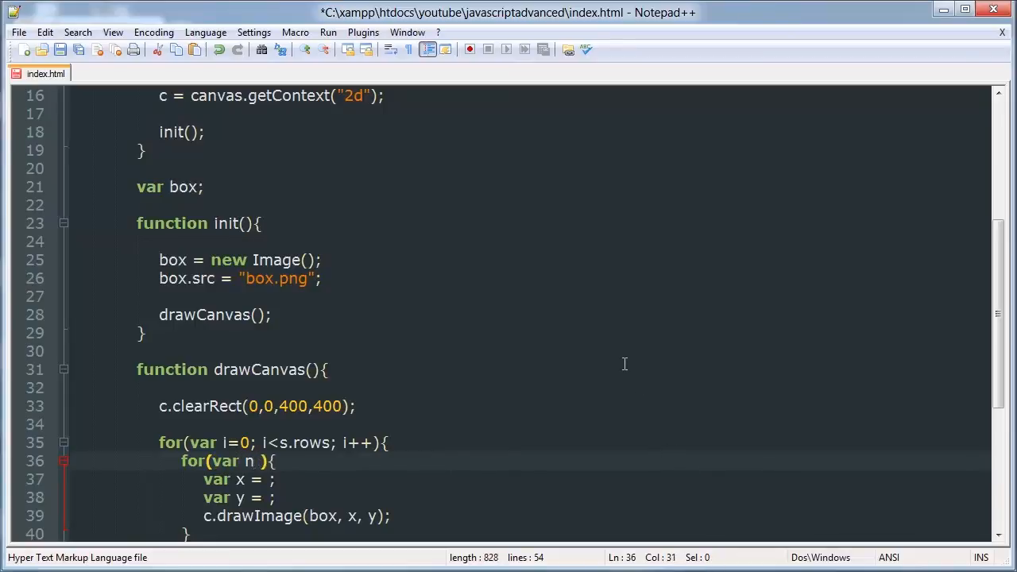
pyautogui.write('=0; i')
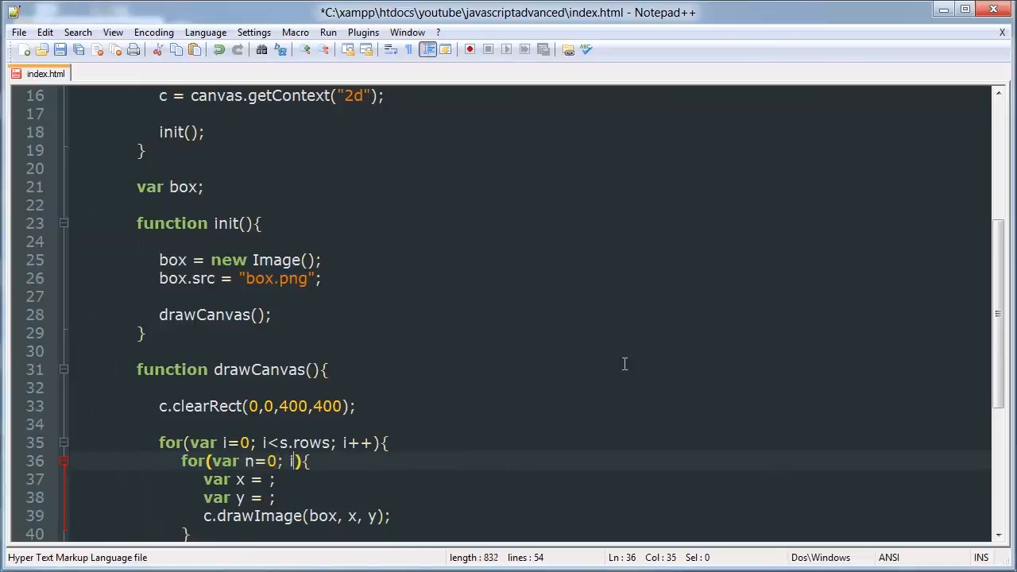
pyautogui.write('<s')
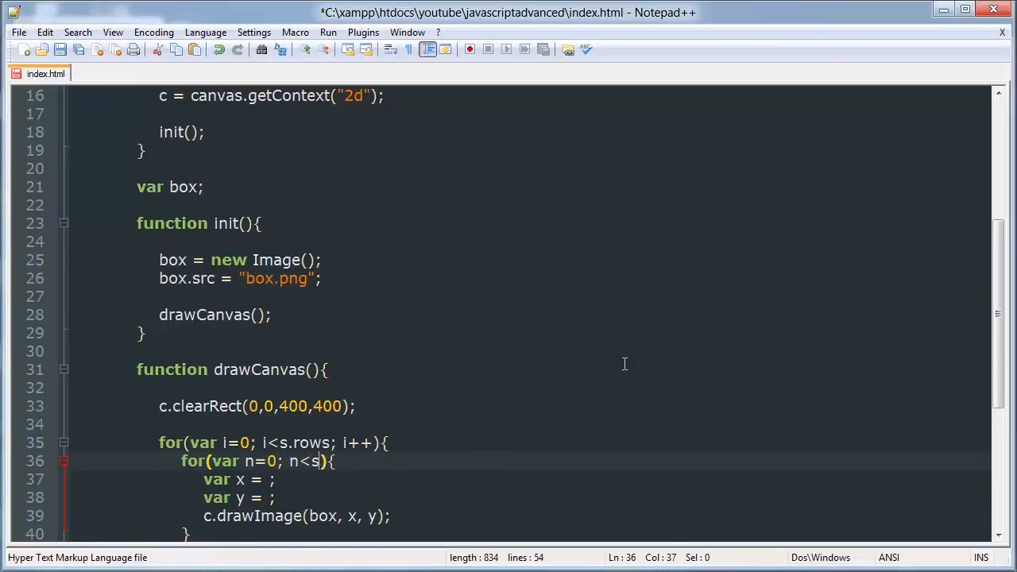
pyautogui.write(".cols'")
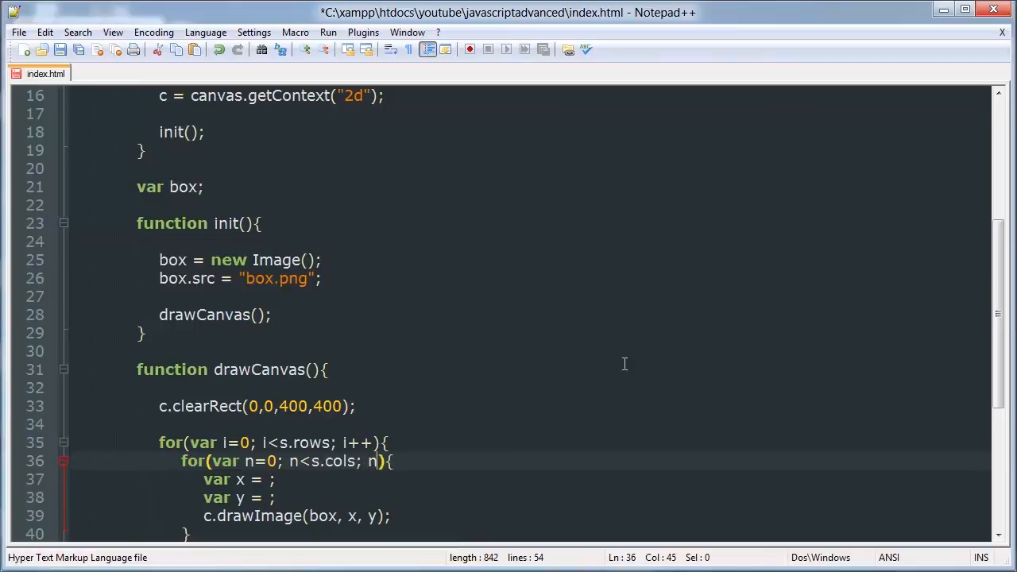
pyautogui.write('++')
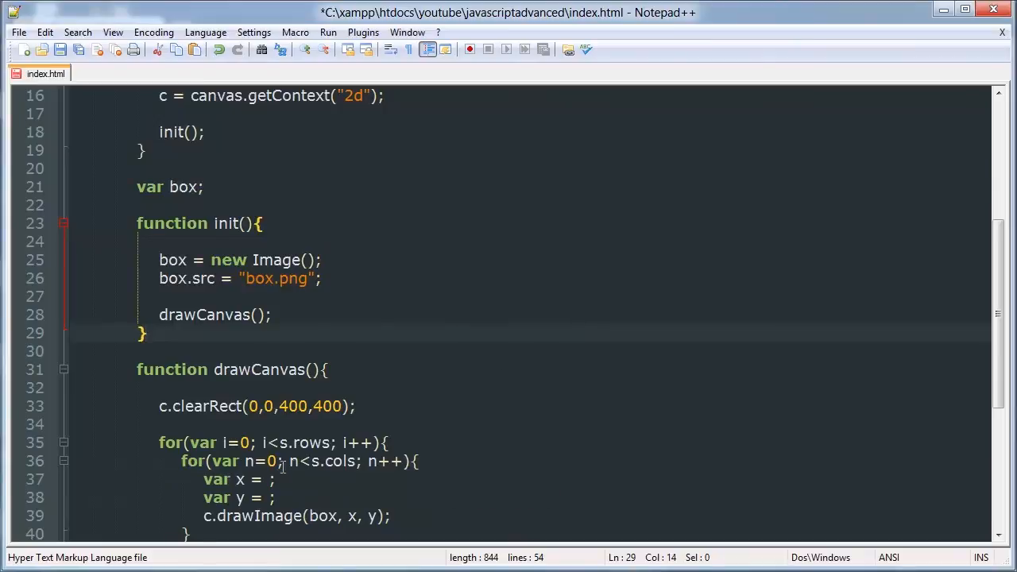
# - Assign x = n*s.width and y = i*s.height inside the nested loops
pyautogui.click(271, 480)
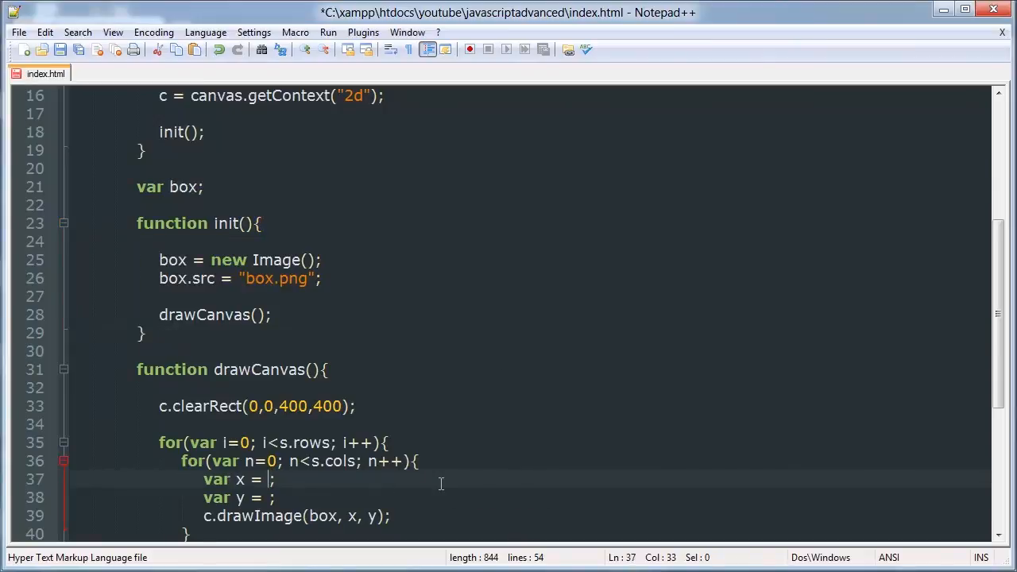
pyautogui.write('n*')
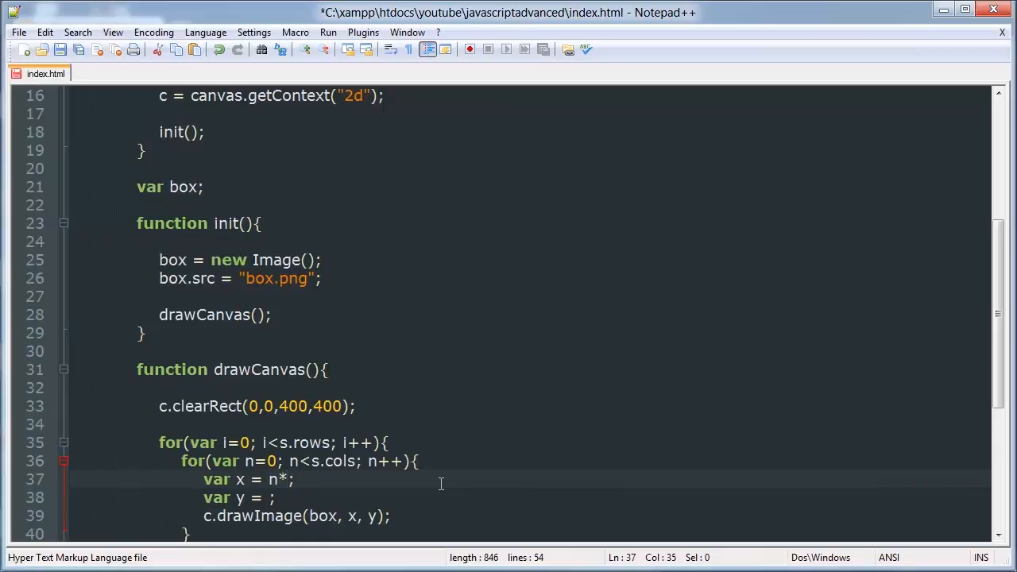
pyautogui.write('s.')
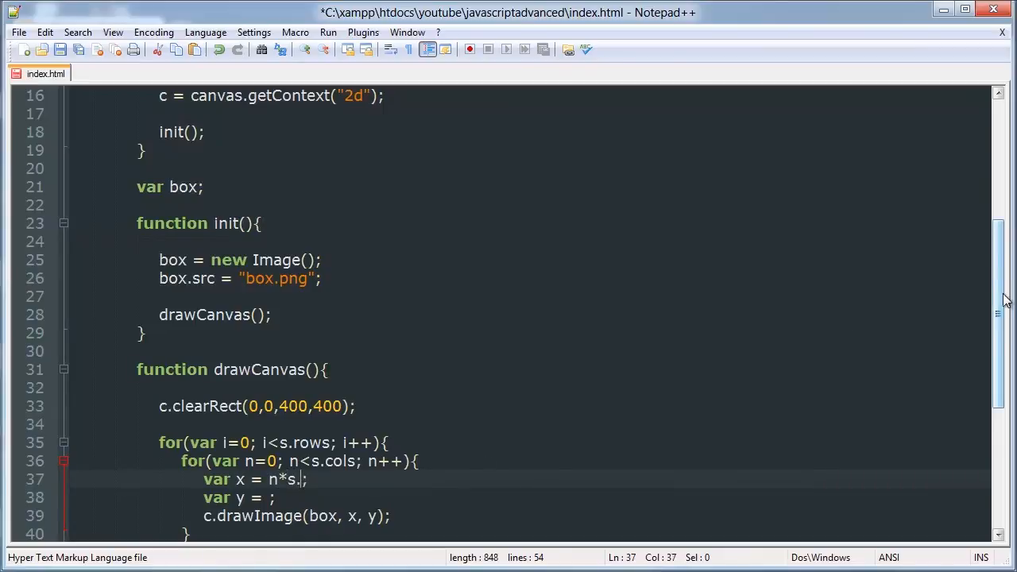
pyautogui.write('width')
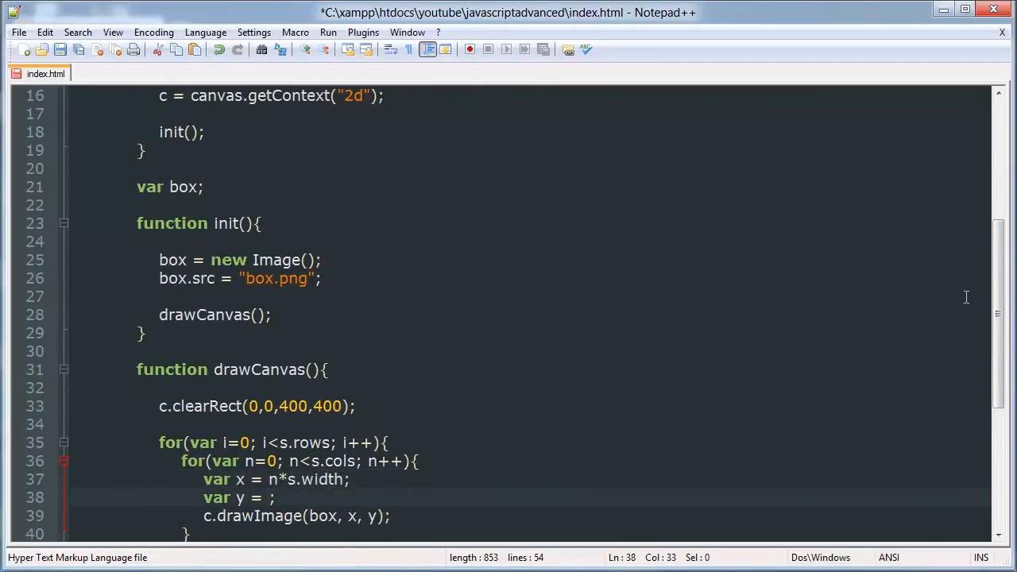
pyautogui.write('i')
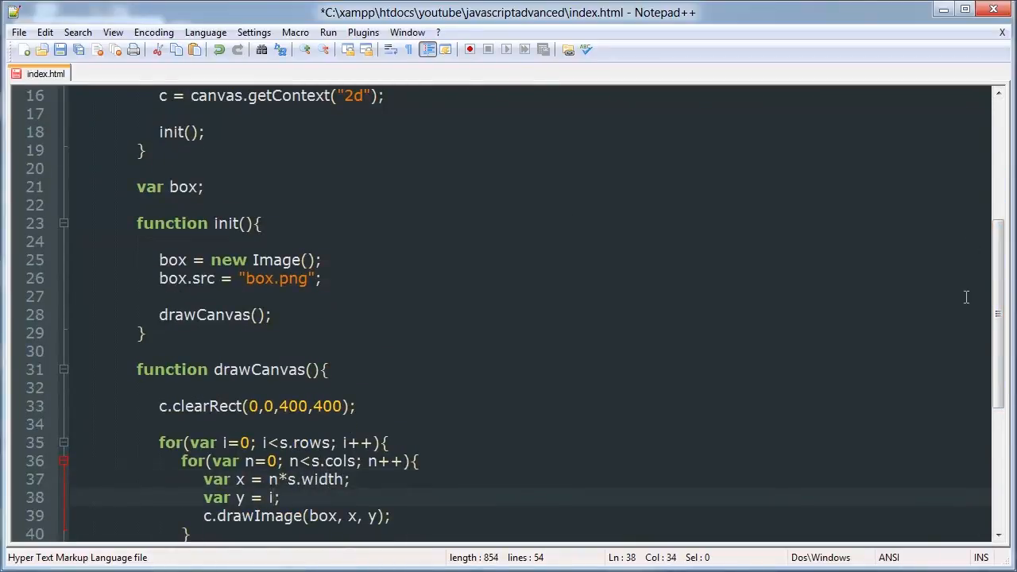
pyautogui.write('*s.')
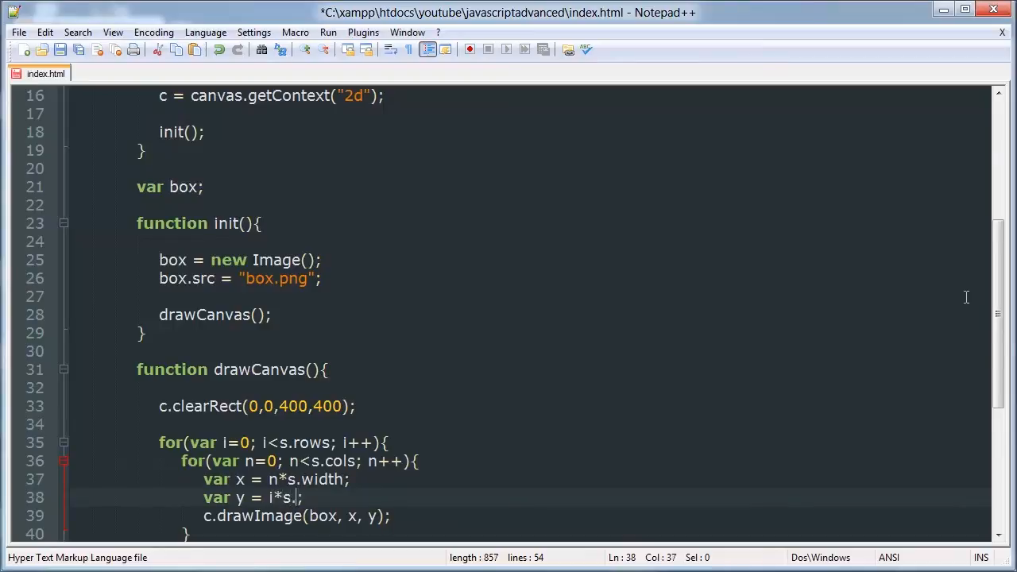
pyautogui.write('height')
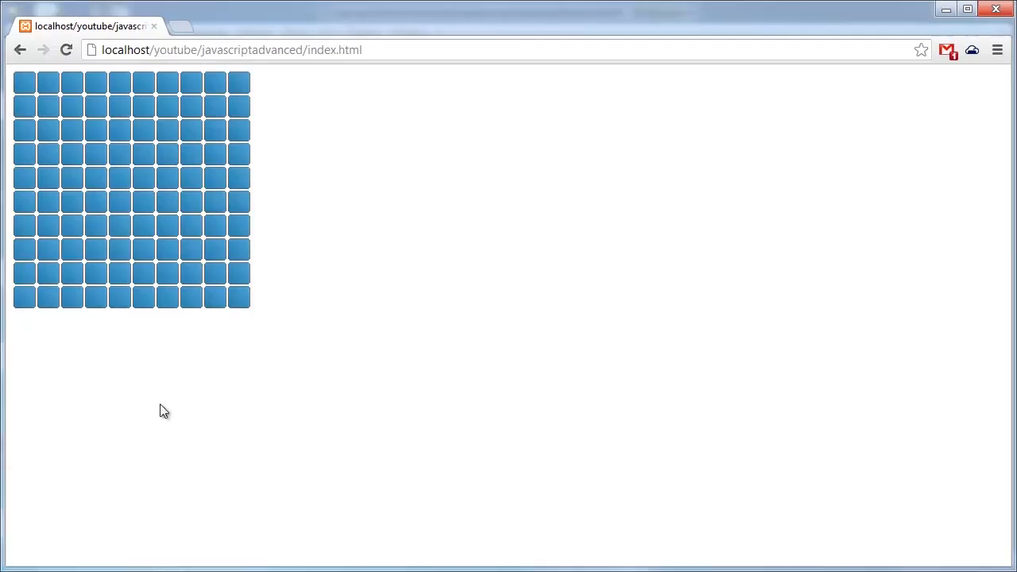
pyautogui.moveTo(353, 280)
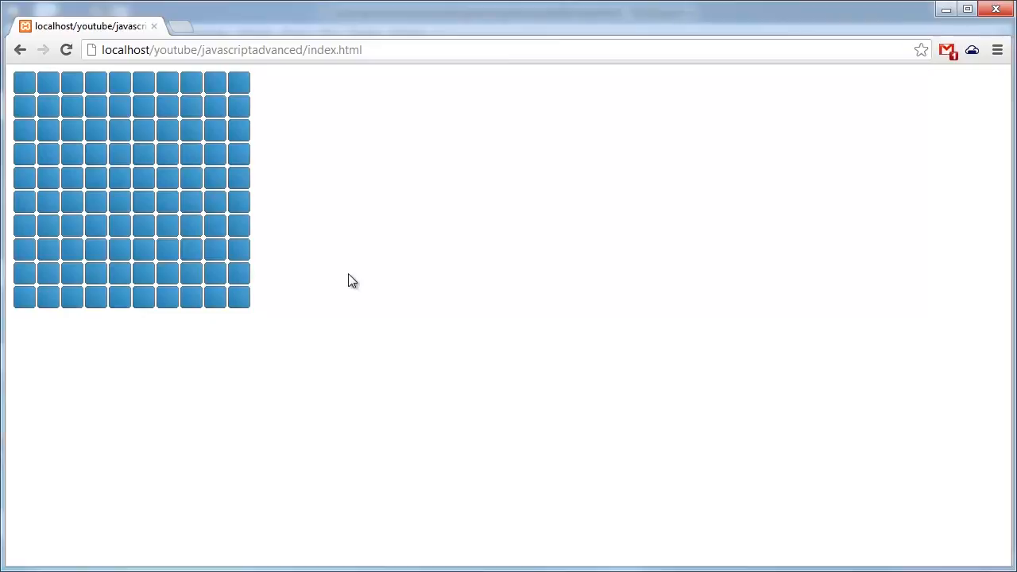
pyautogui.moveTo(229, 337)
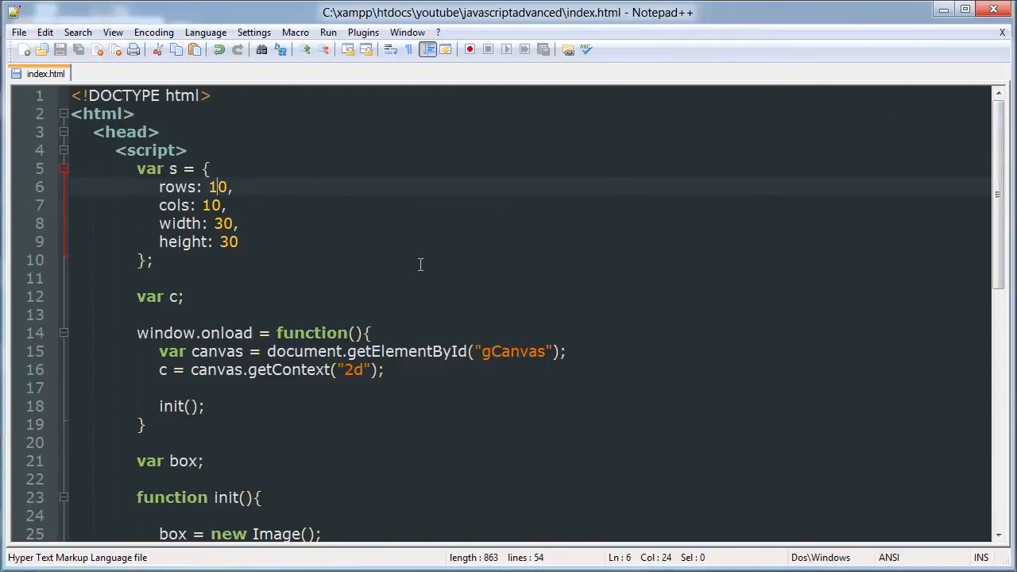
# - Try rows 15 and width 40 in the s settings, then restore width 30
pyautogui.write('5')
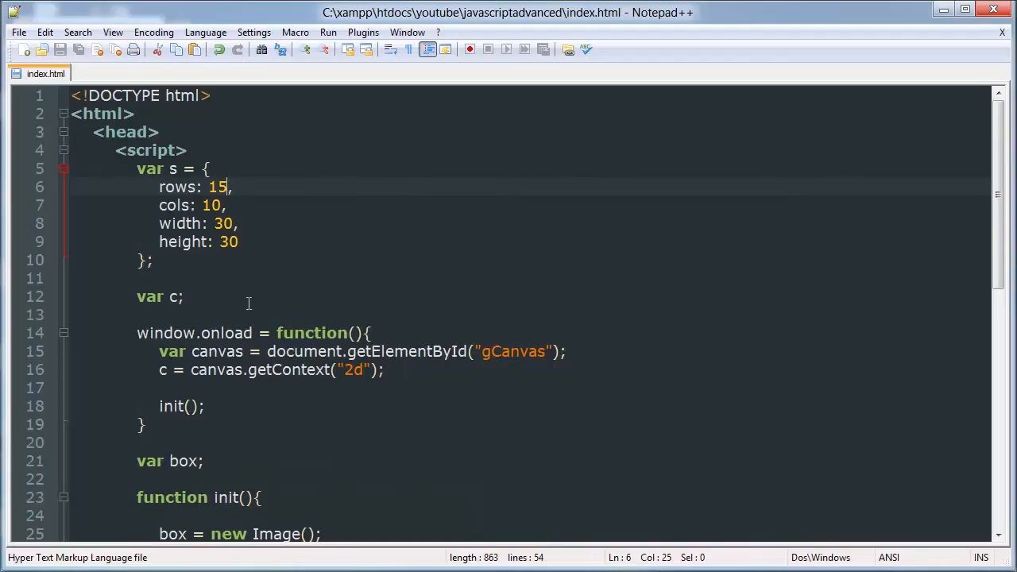
pyautogui.click(226, 223)
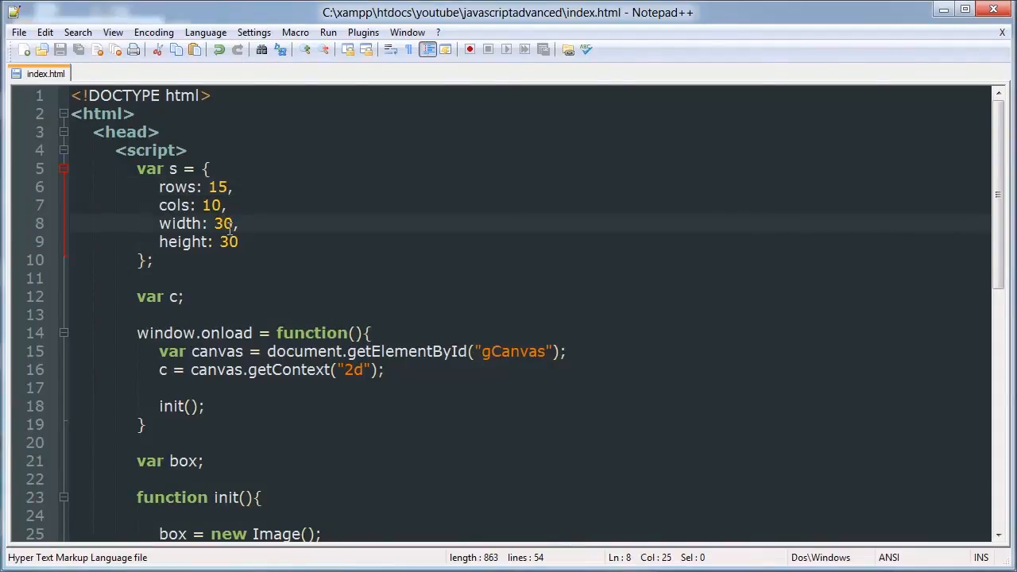
pyautogui.write('4')
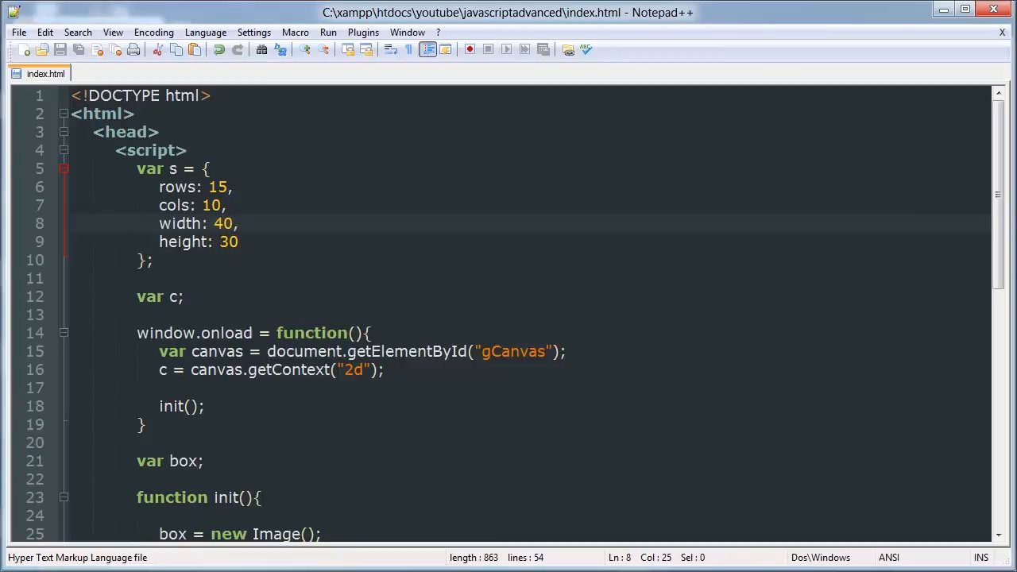
pyautogui.write('40')
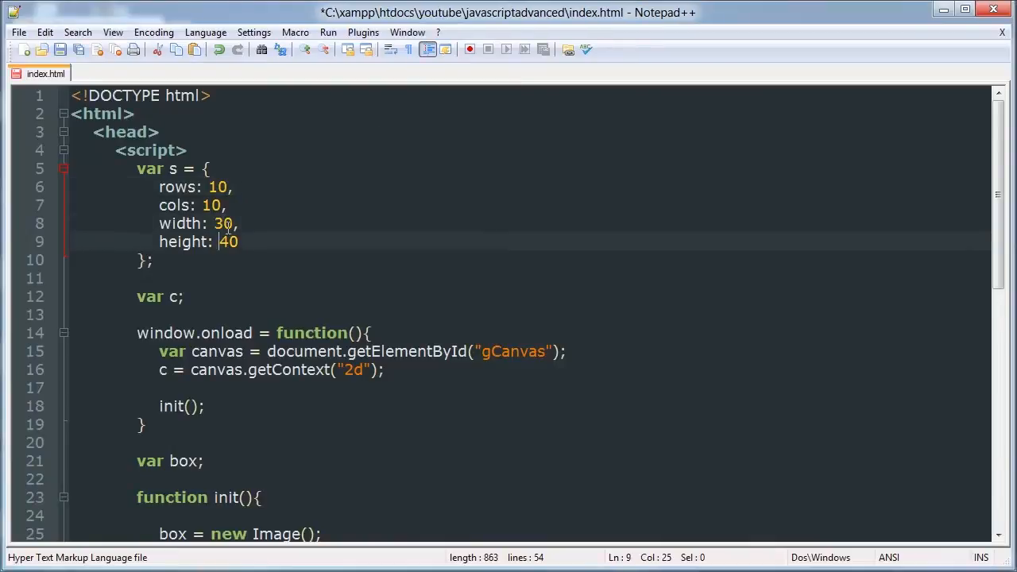
pyautogui.write('30')
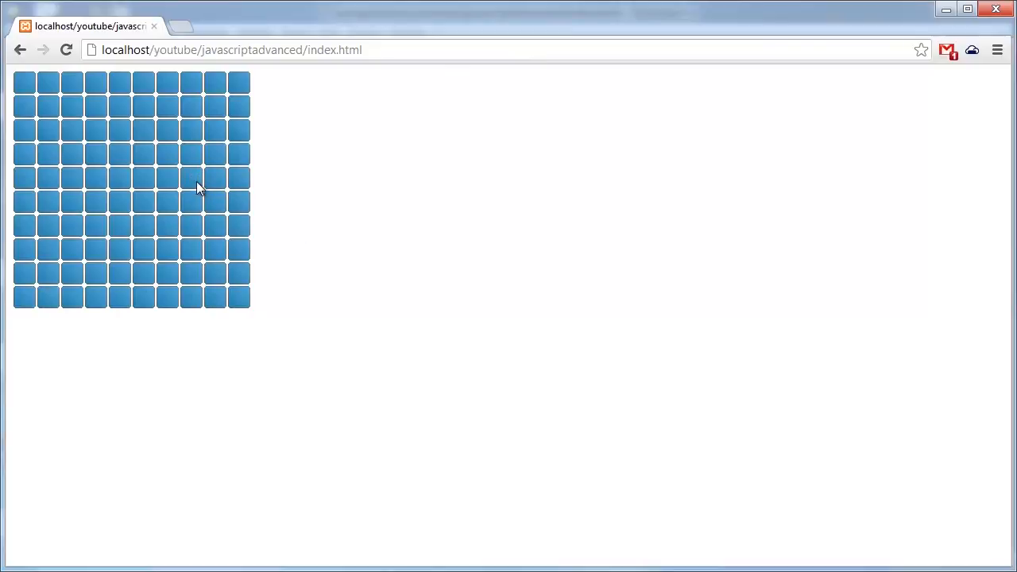
pyautogui.moveTo(223, 215)
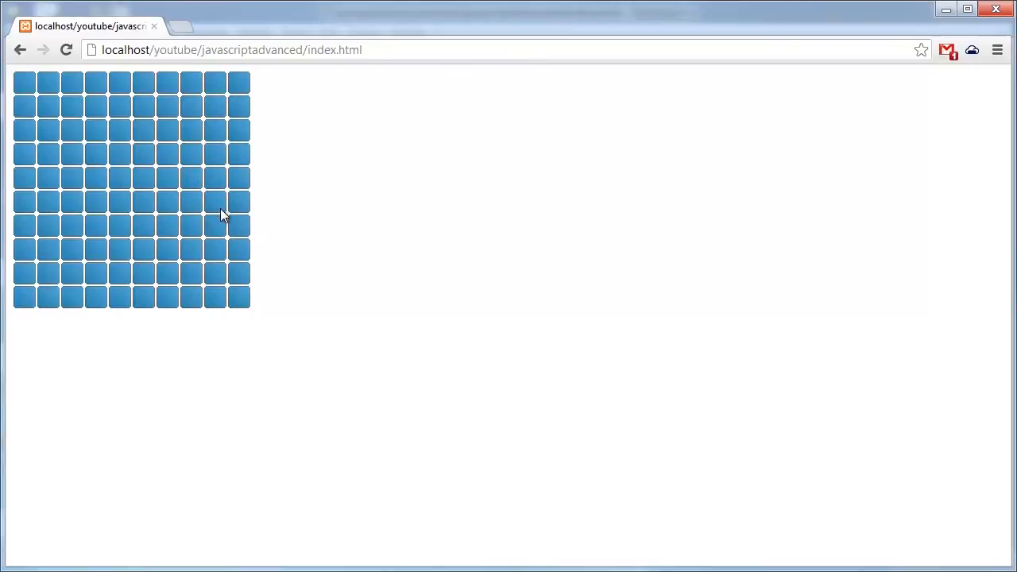